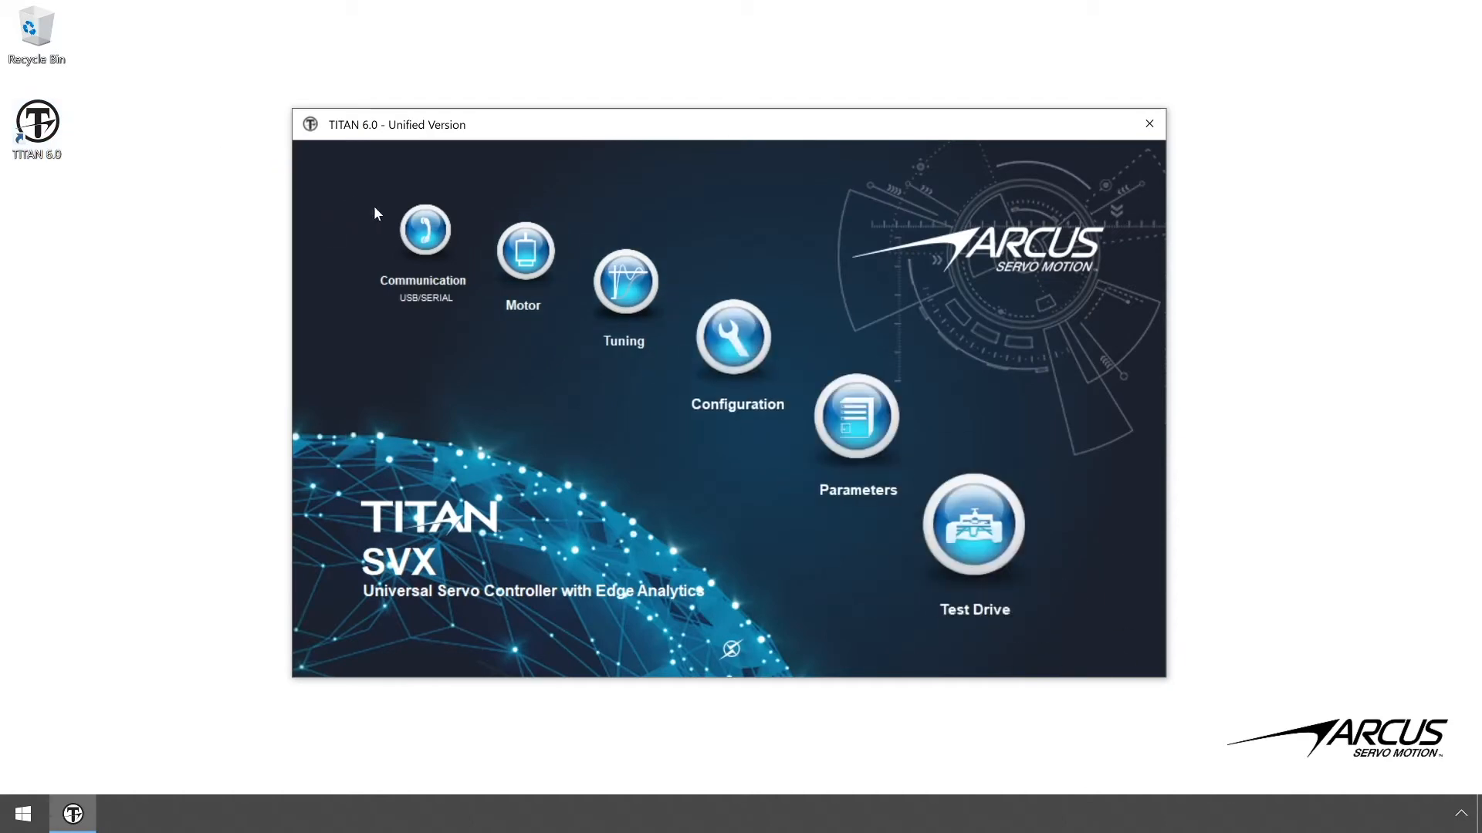
- Verify the controller communication status and dismiss the status message
{"action": "left_click", "coordinate": [425, 232]}
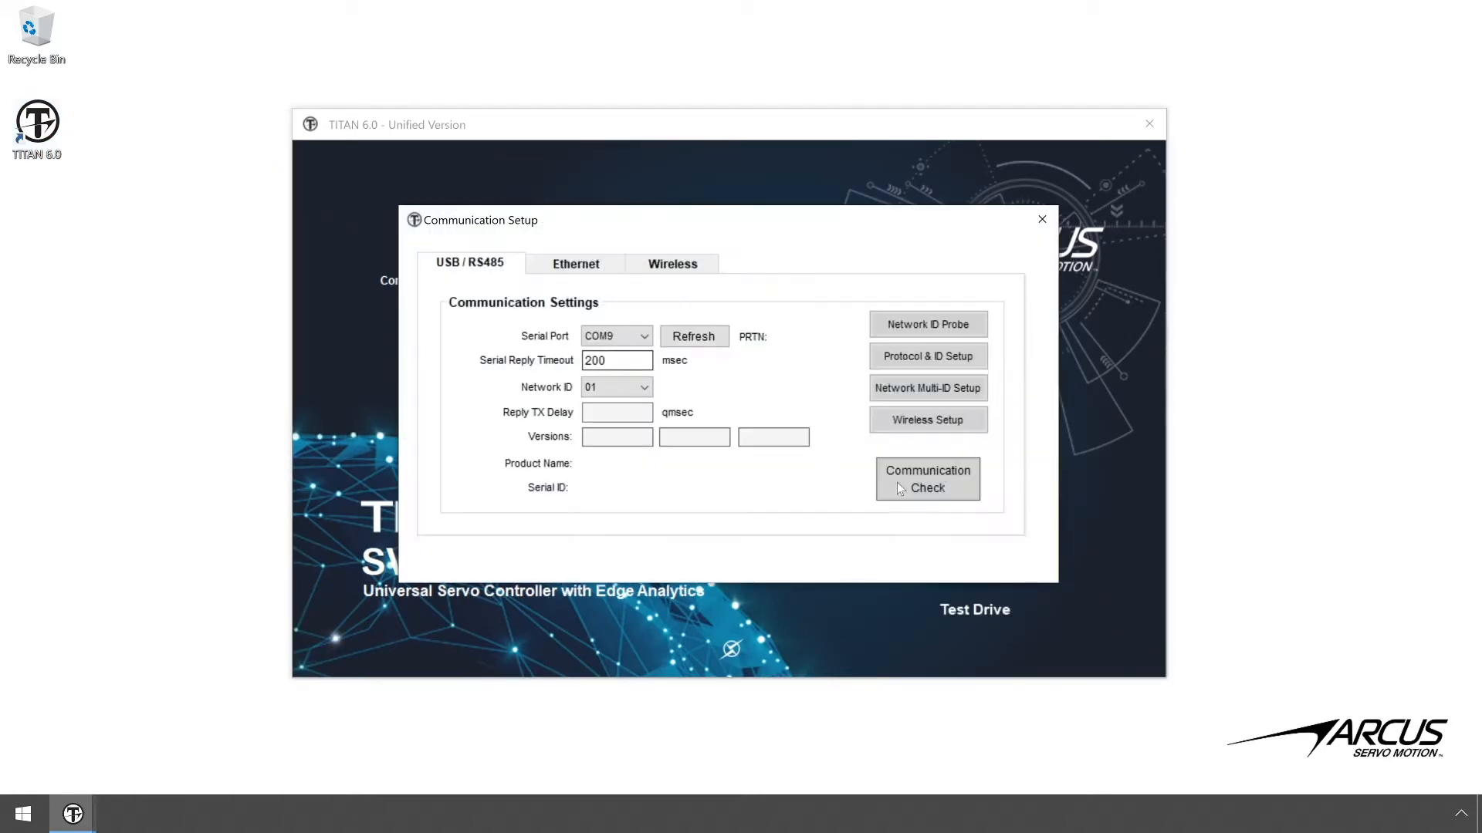
{"action": "left_click", "coordinate": [926, 478]}
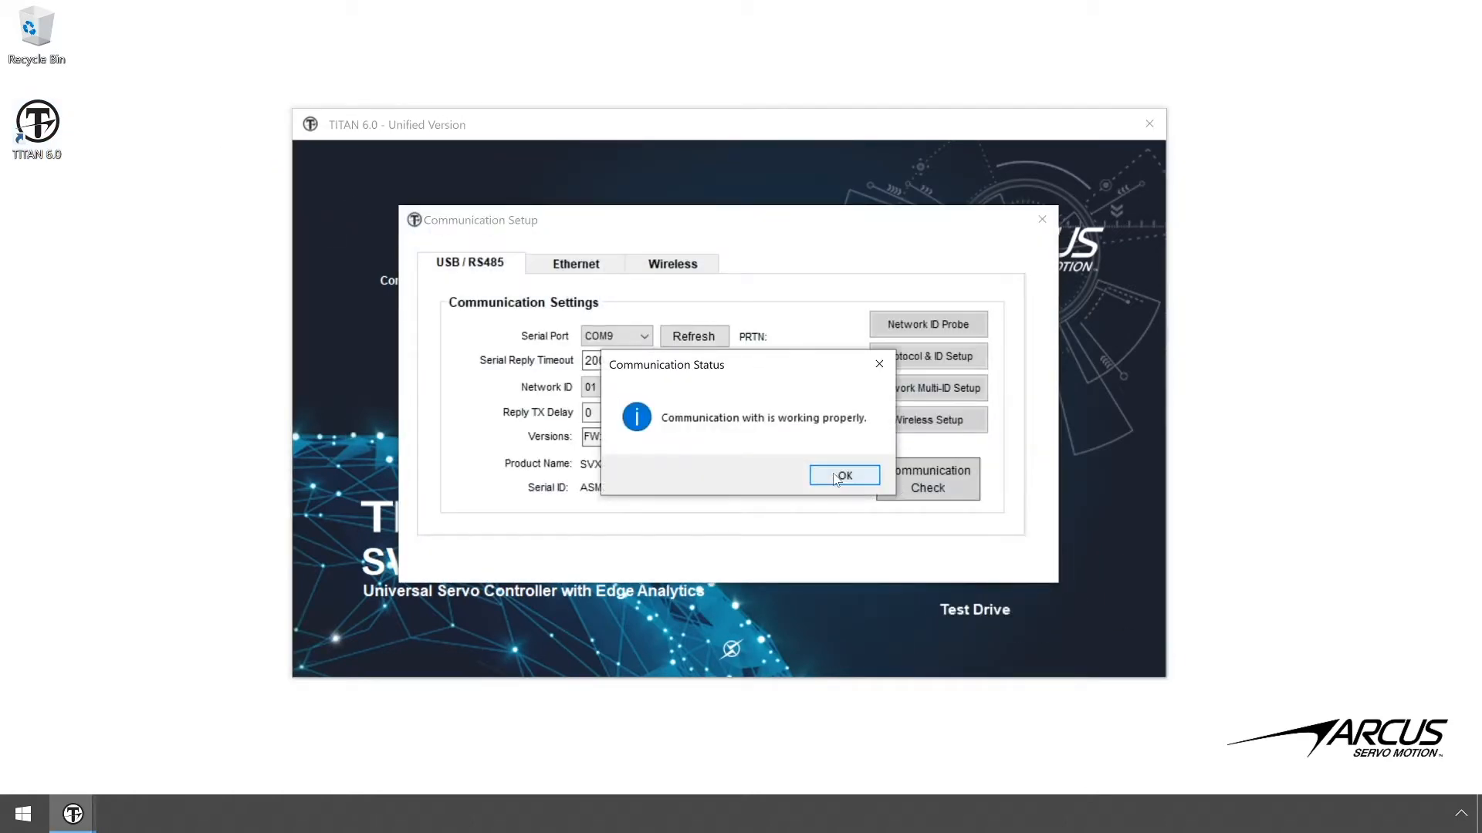
{"action": "left_click", "coordinate": [843, 475]}
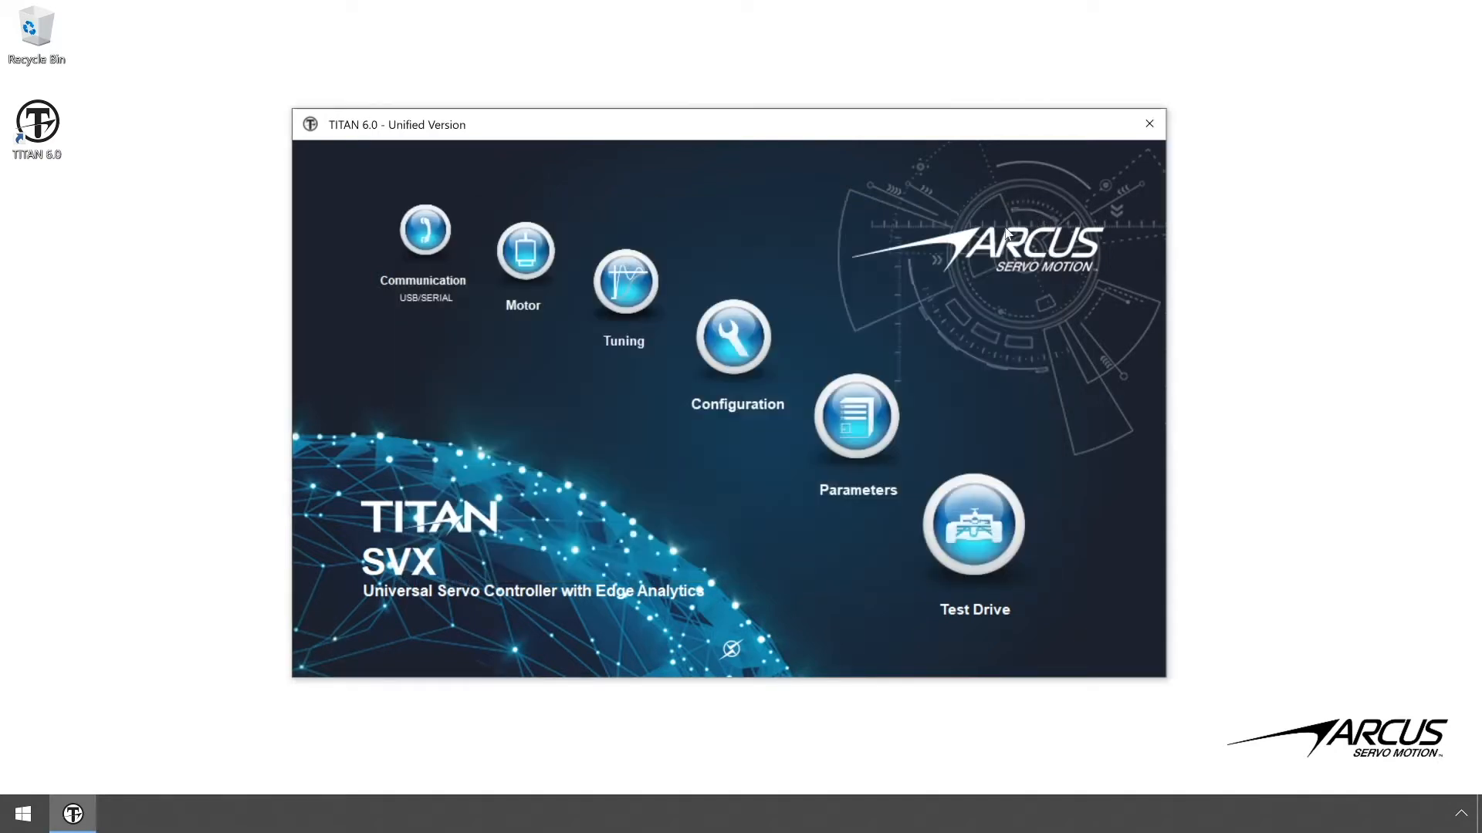
- Start a new motor setup, consent to auto-detection risks and accept stopping the motor
{"action": "left_click", "coordinate": [525, 250]}
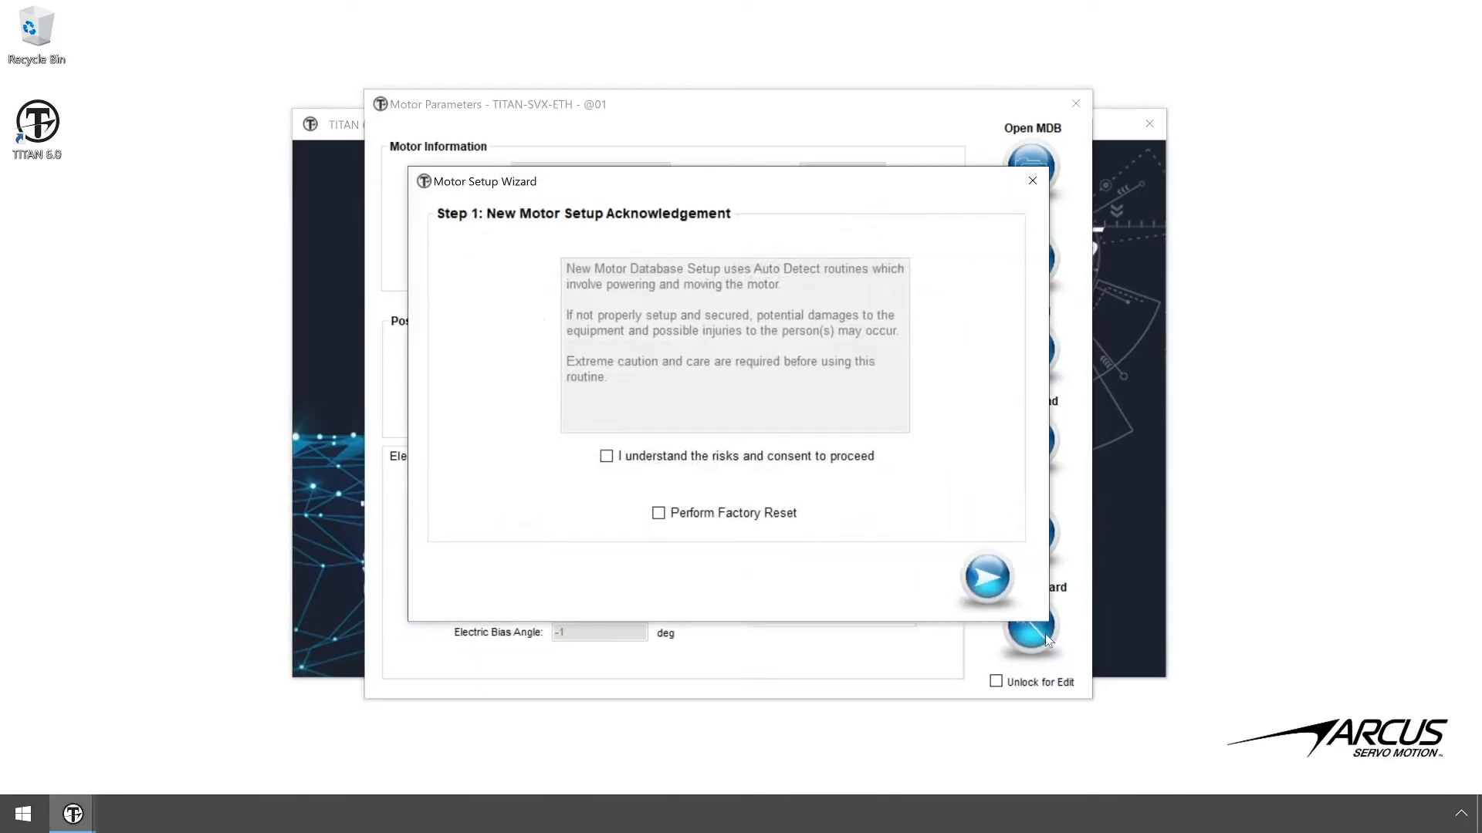
{"action": "left_click", "coordinate": [605, 455]}
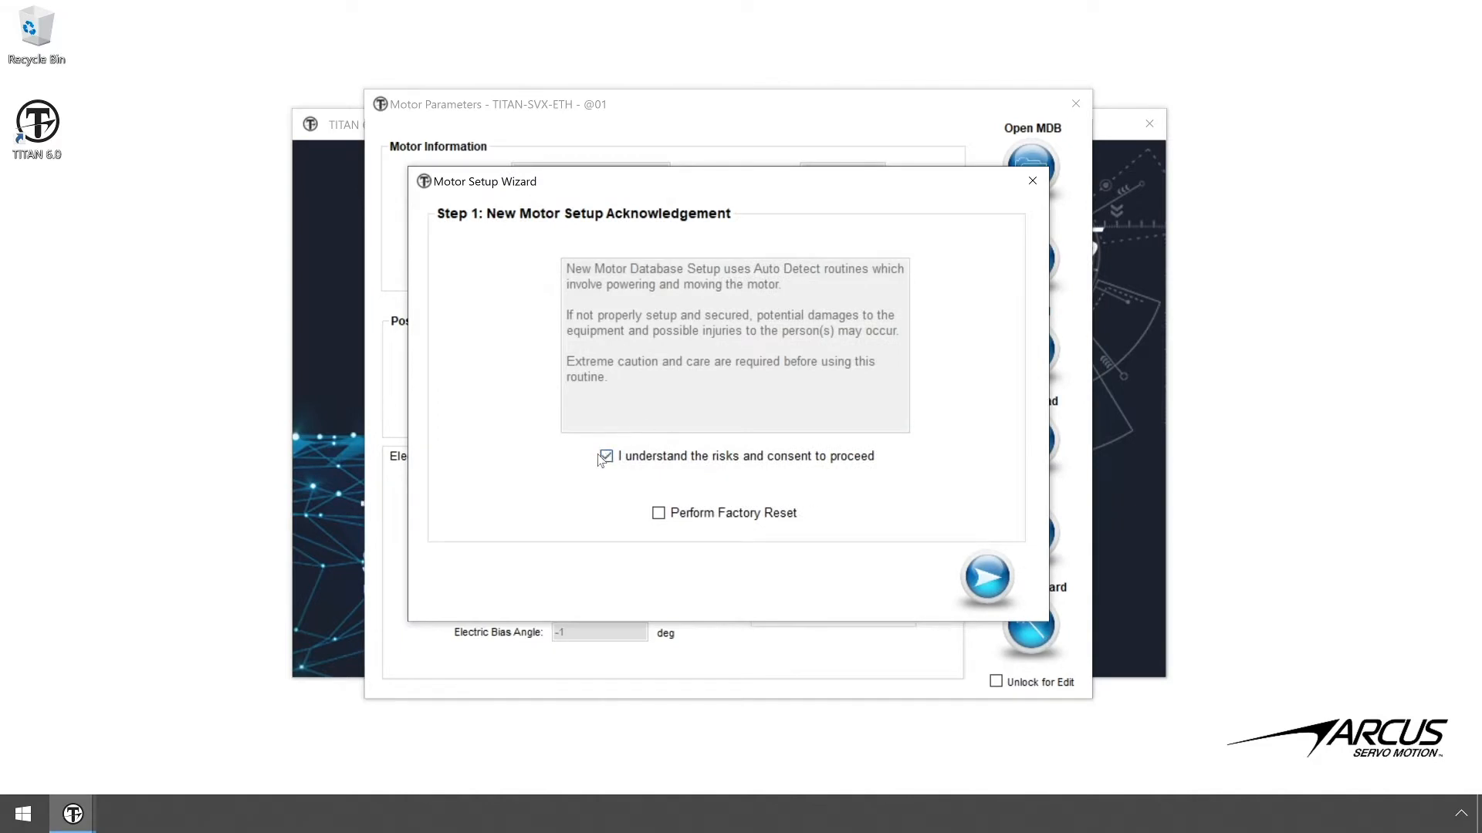
{"action": "left_click", "coordinate": [985, 576]}
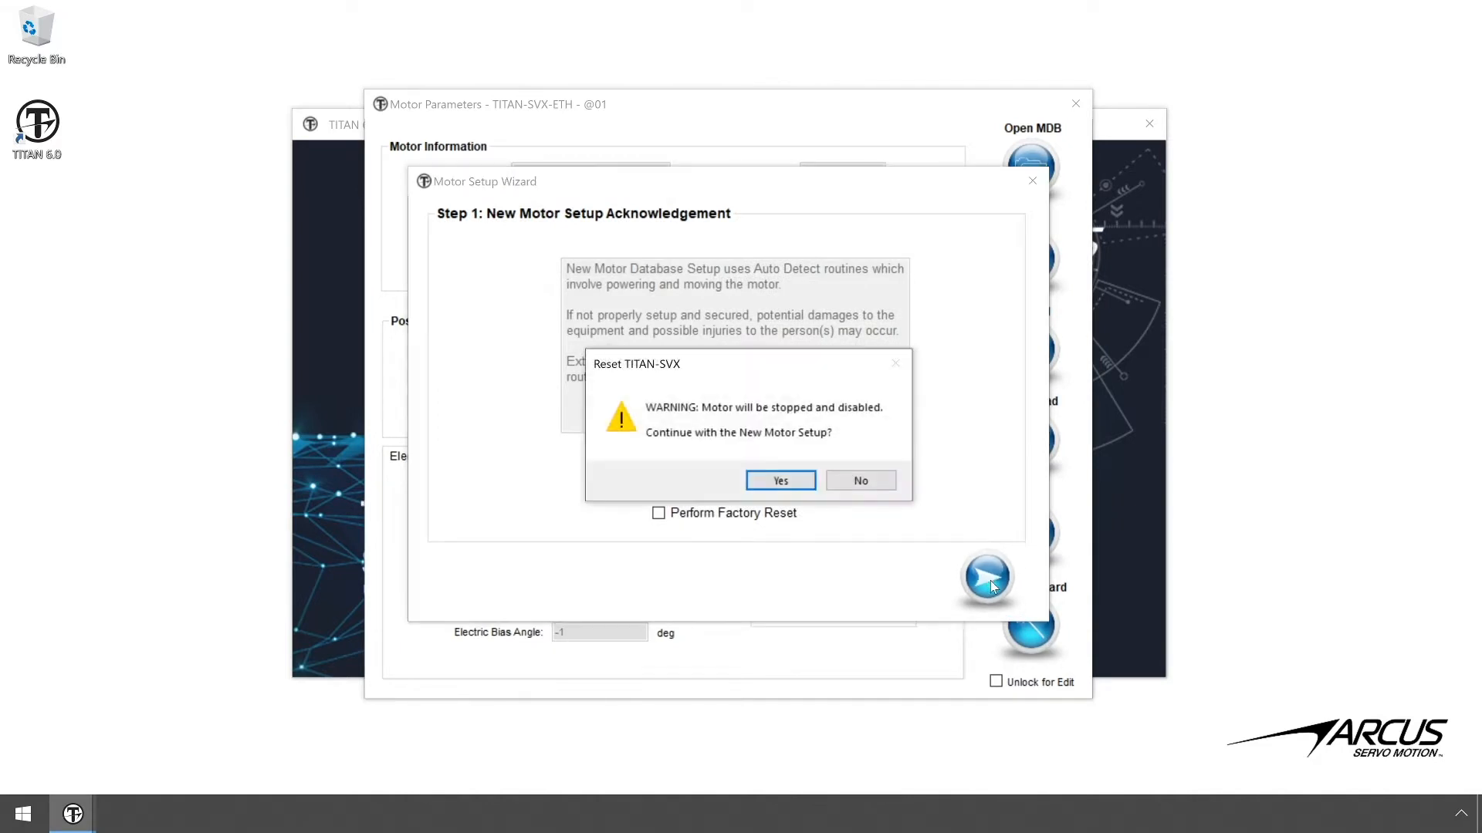
{"action": "left_click", "coordinate": [779, 482]}
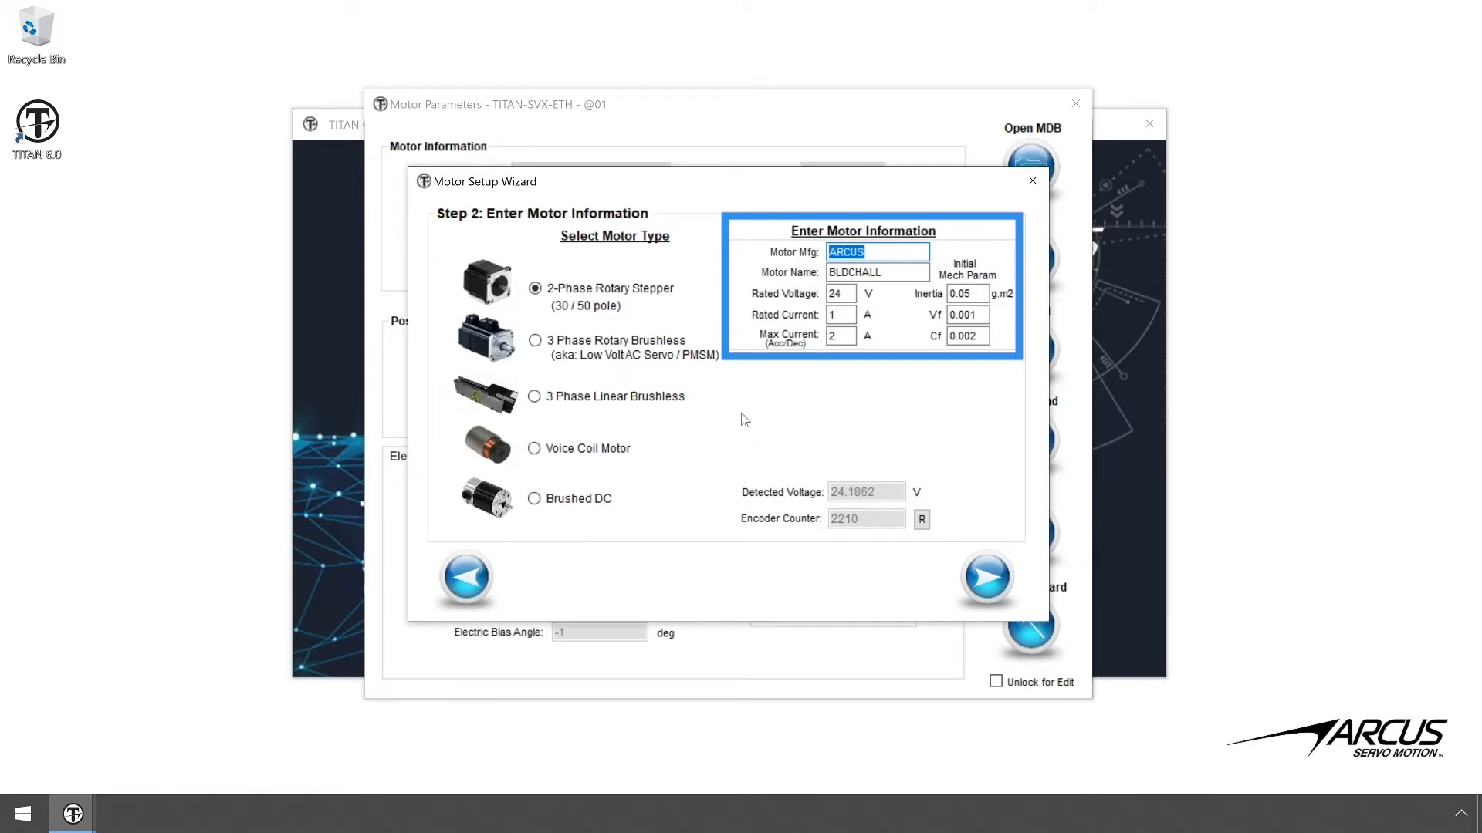
- Choose the 3 Phase Rotary Brushless type with Hall Only feedback and continue to motor data
{"action": "left_click", "coordinate": [534, 339]}
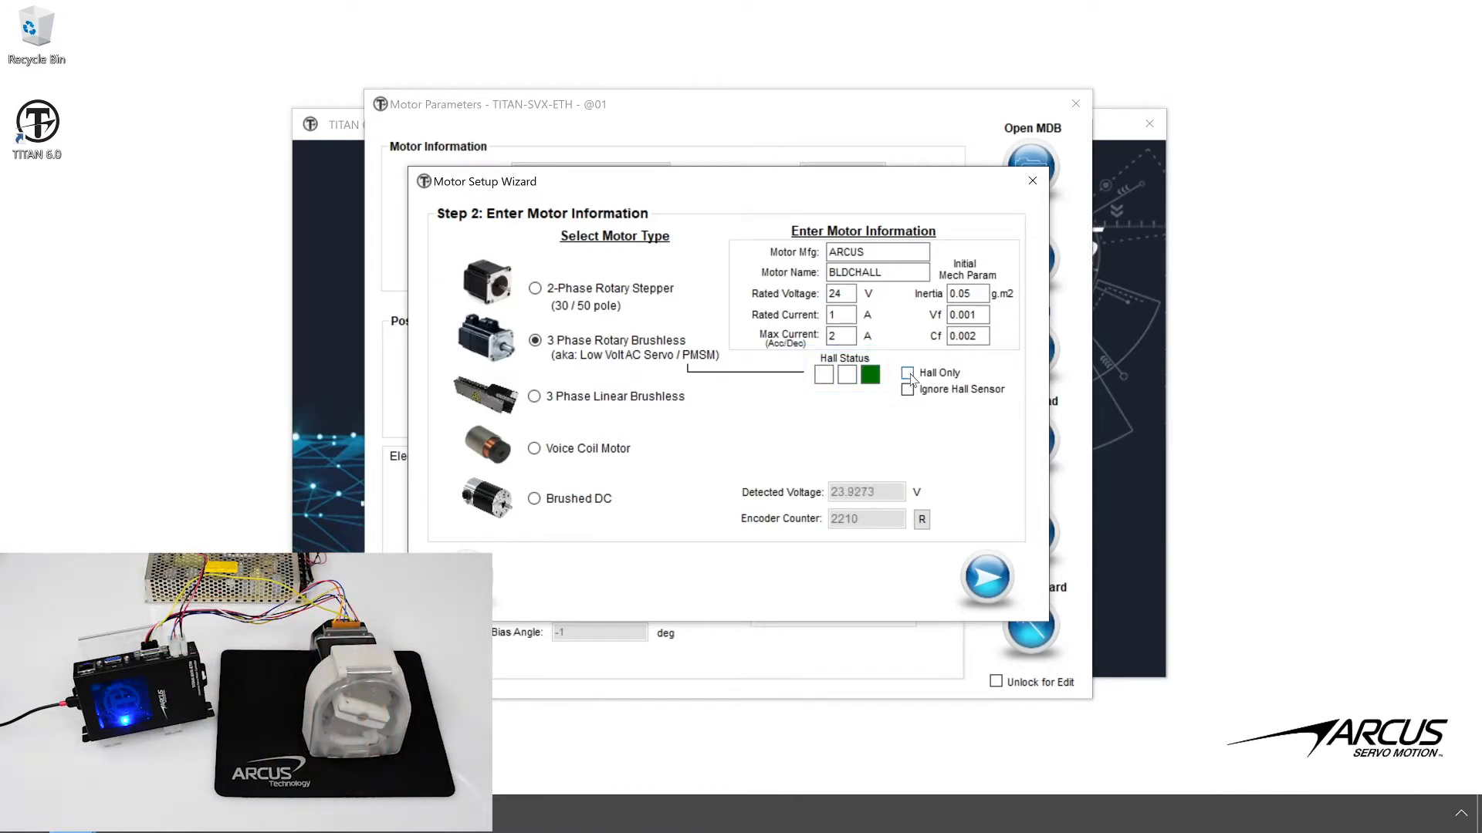
{"action": "left_click", "coordinate": [908, 372]}
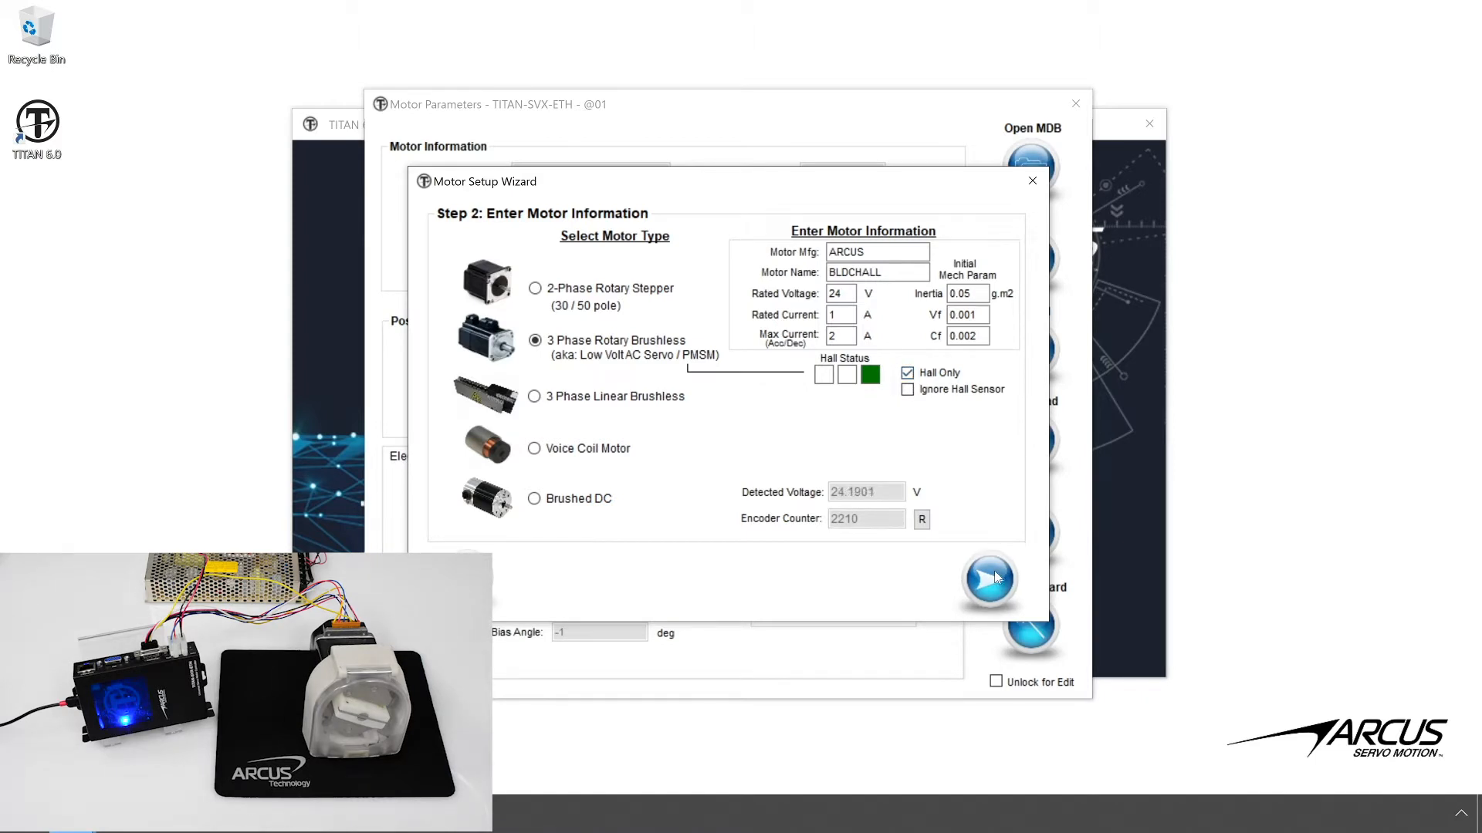
{"action": "left_click", "coordinate": [988, 579]}
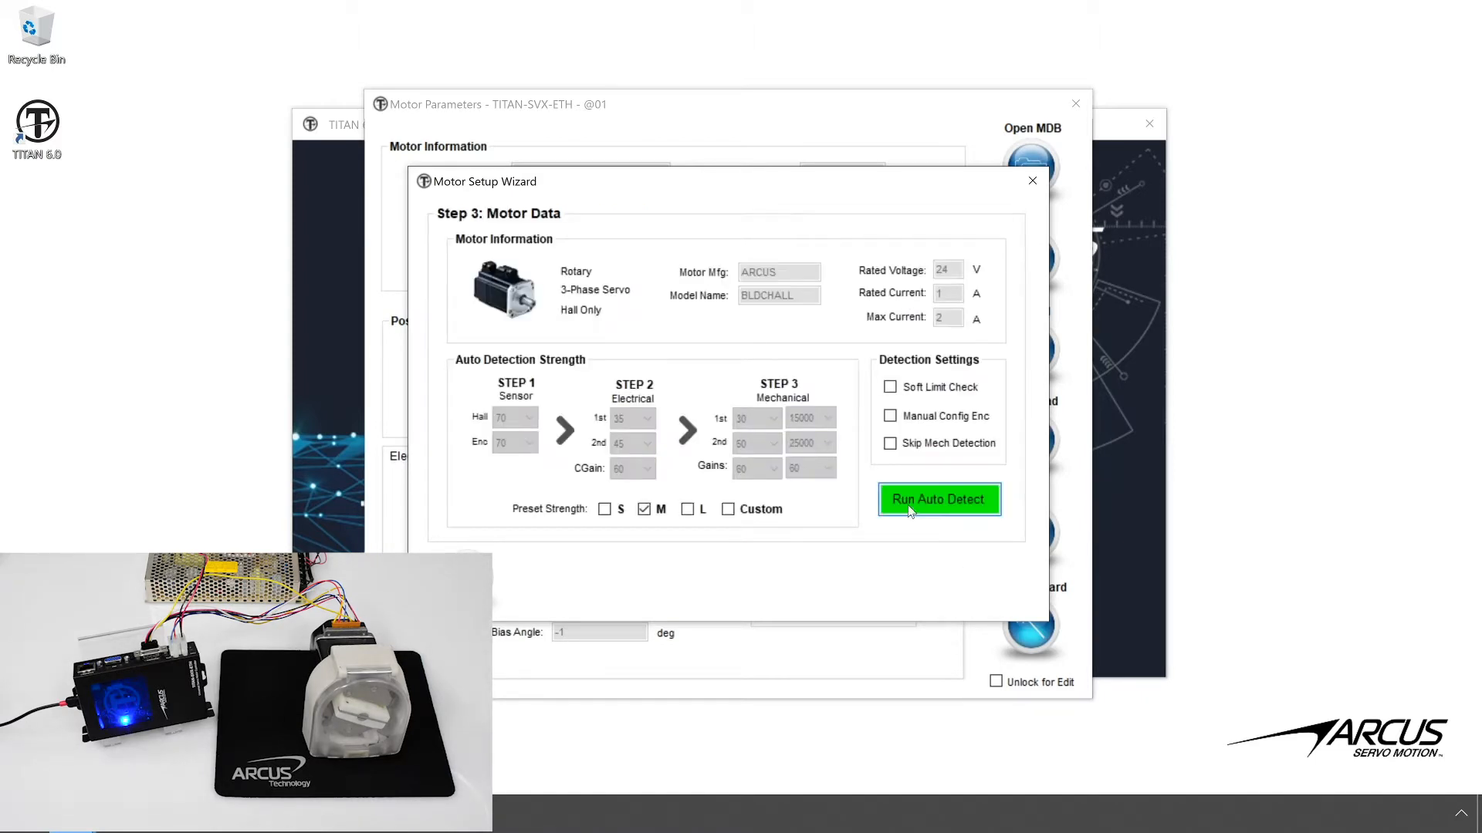
- Run Auto Detect with no load through hall, encoder, electrical and mechanical stages, then close the results
{"action": "left_click", "coordinate": [939, 500]}
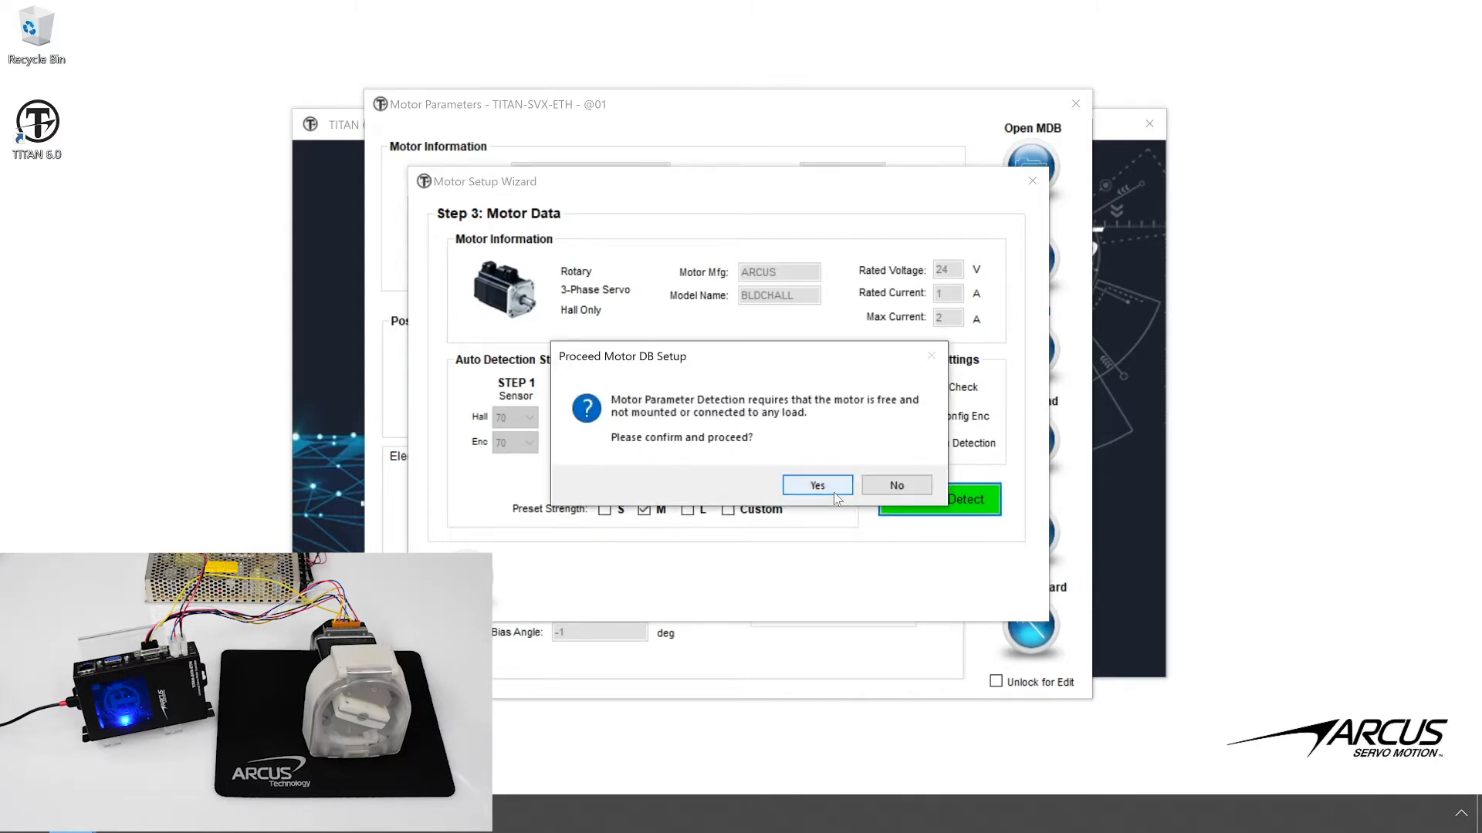
{"action": "left_click", "coordinate": [816, 484]}
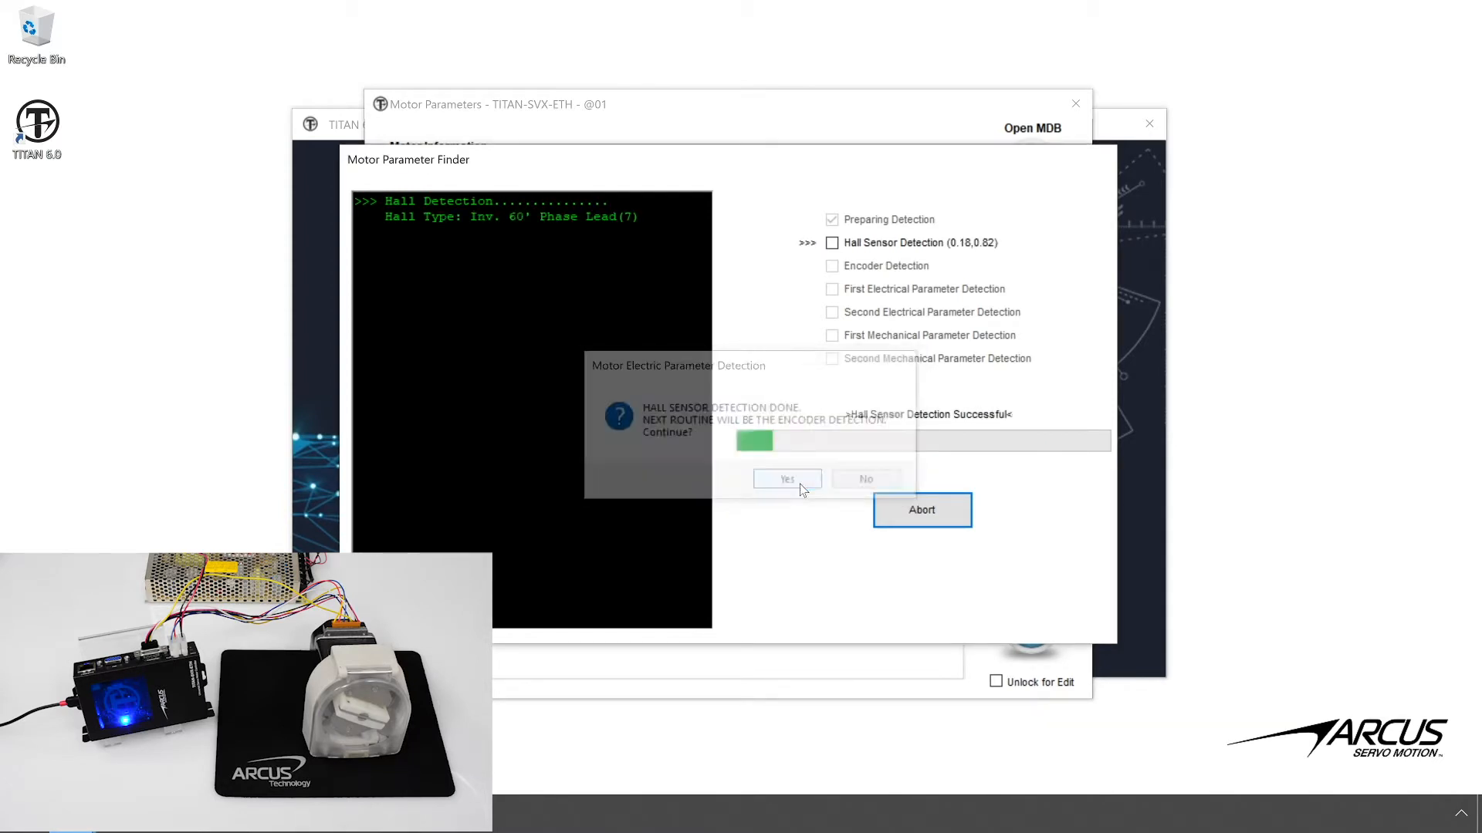
{"action": "left_click", "coordinate": [788, 478]}
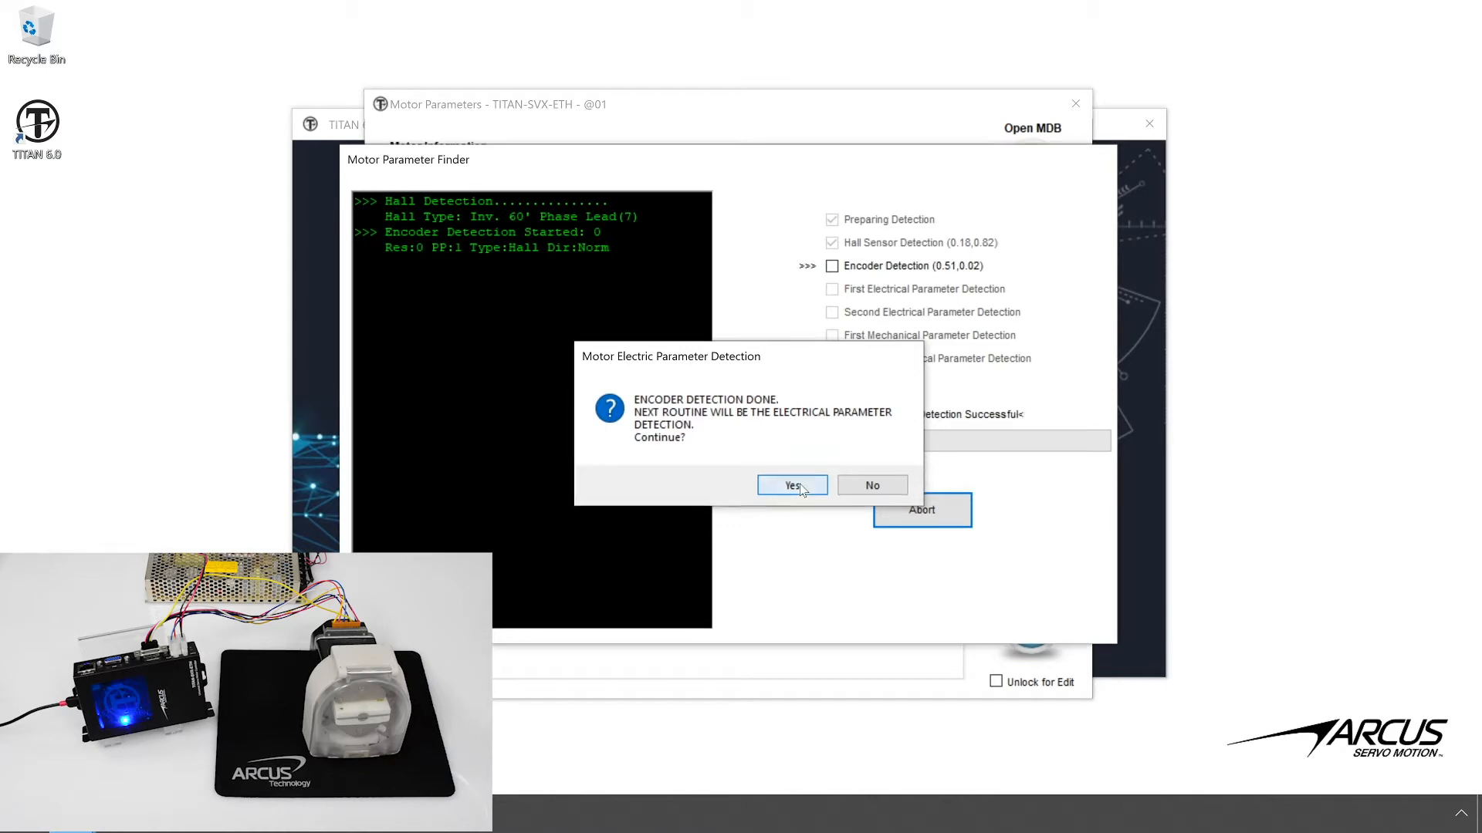
{"action": "left_click", "coordinate": [792, 484]}
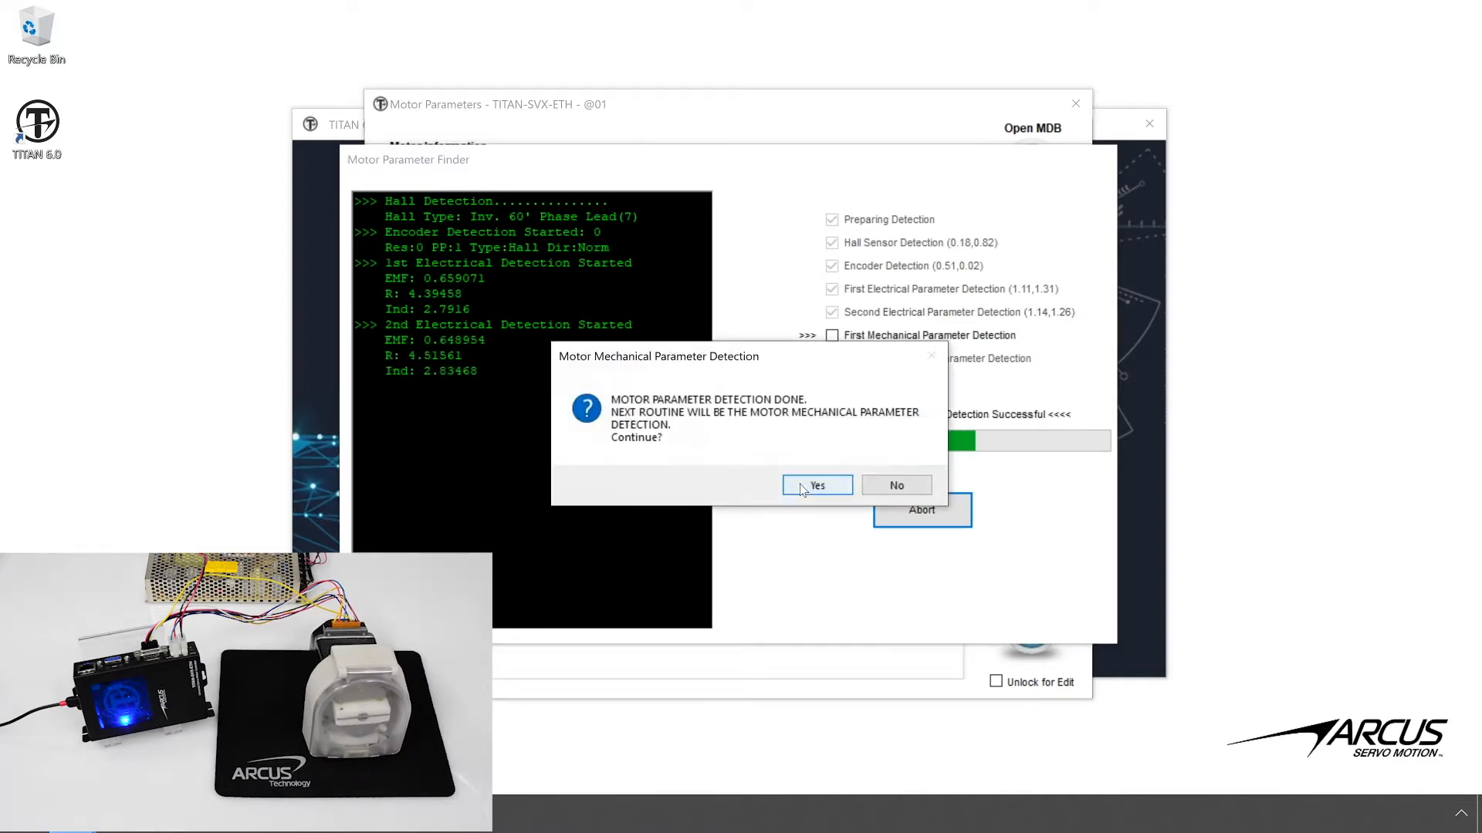
{"action": "left_click", "coordinate": [817, 484]}
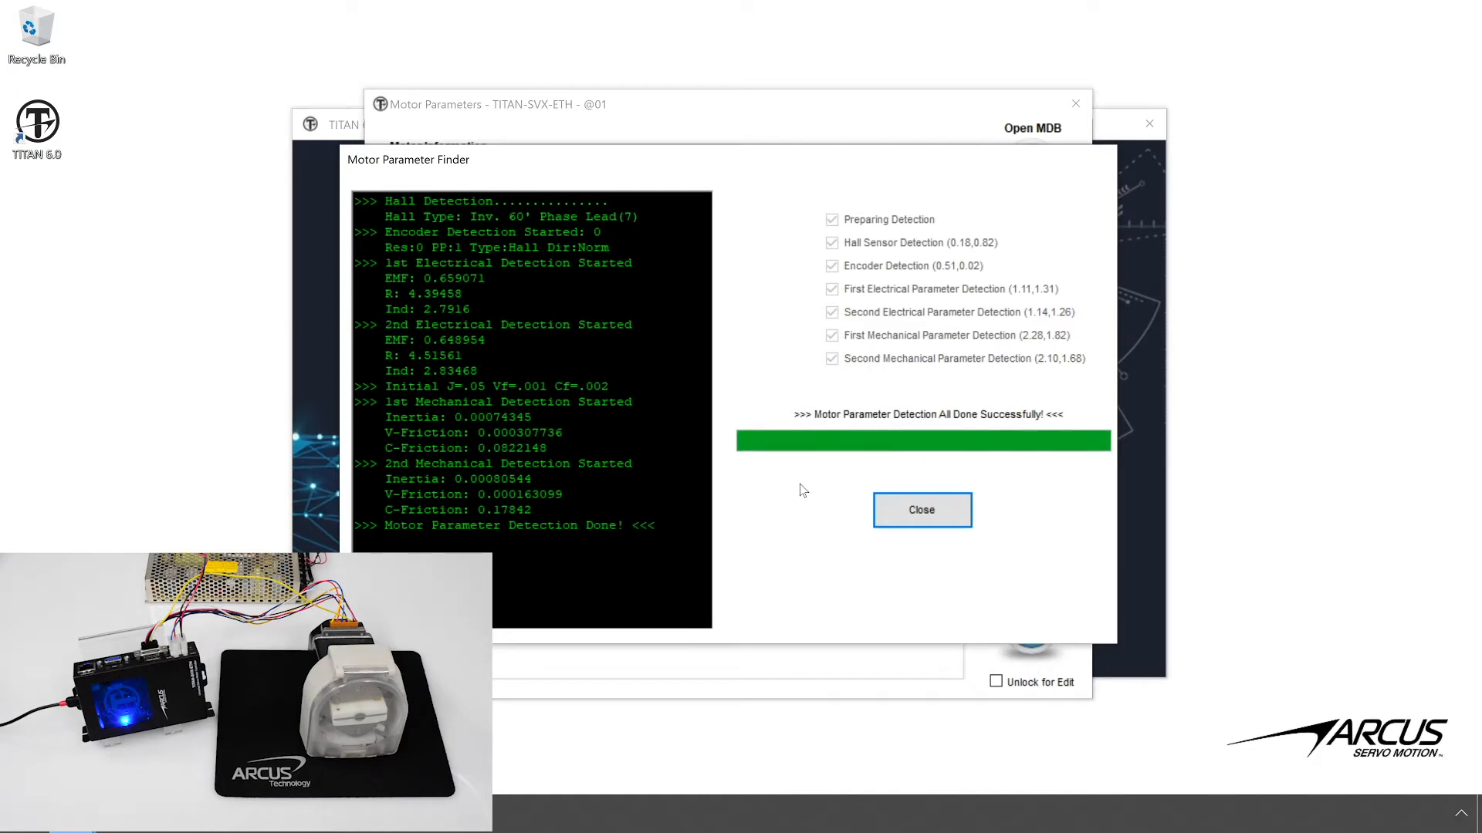
{"action": "left_click", "coordinate": [921, 509]}
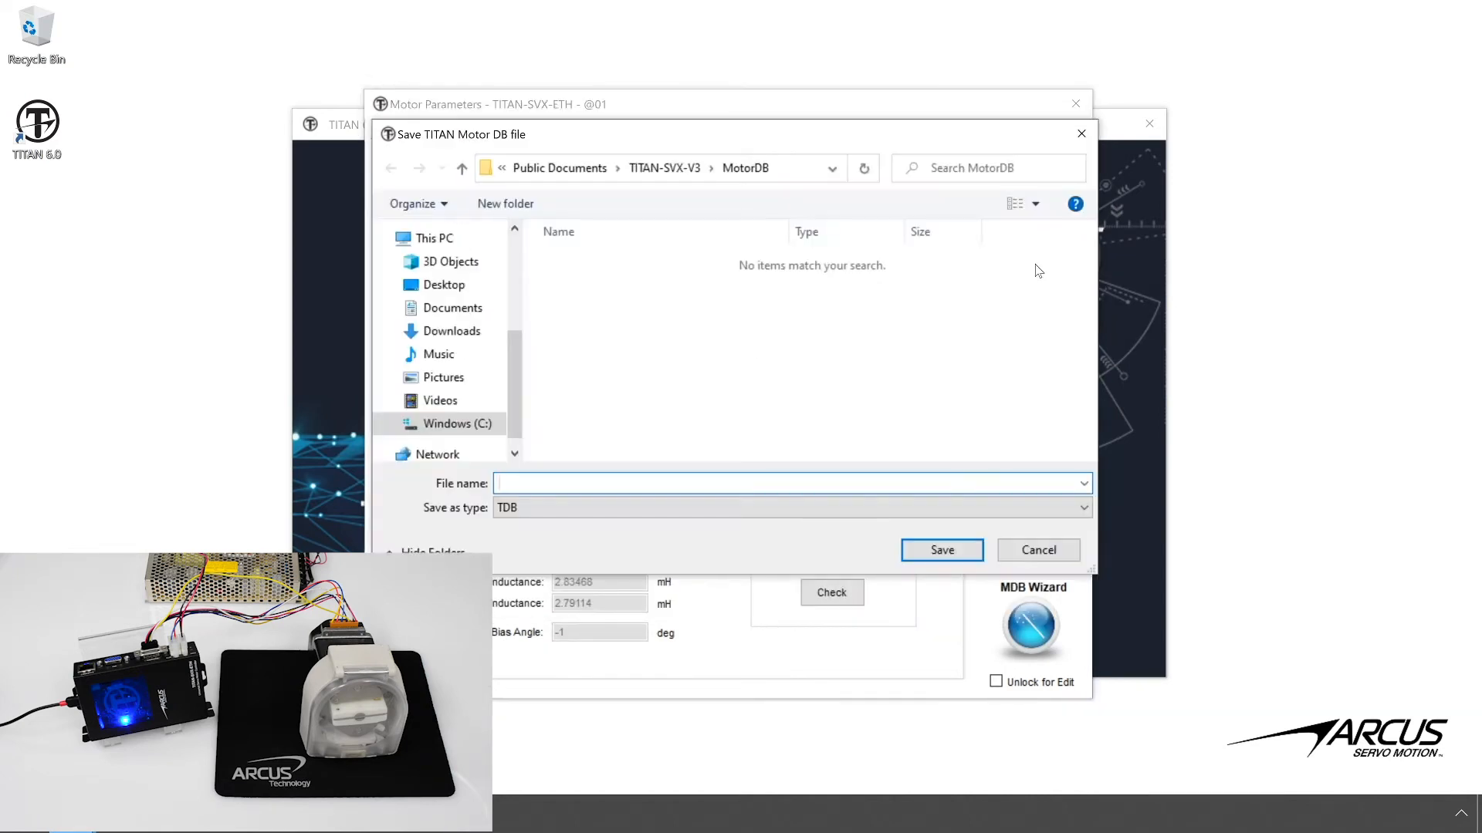
- Save the motor database file as BLDCHALL and close the Motor Parameters window
{"action": "type", "text": "BLDCHALL"}
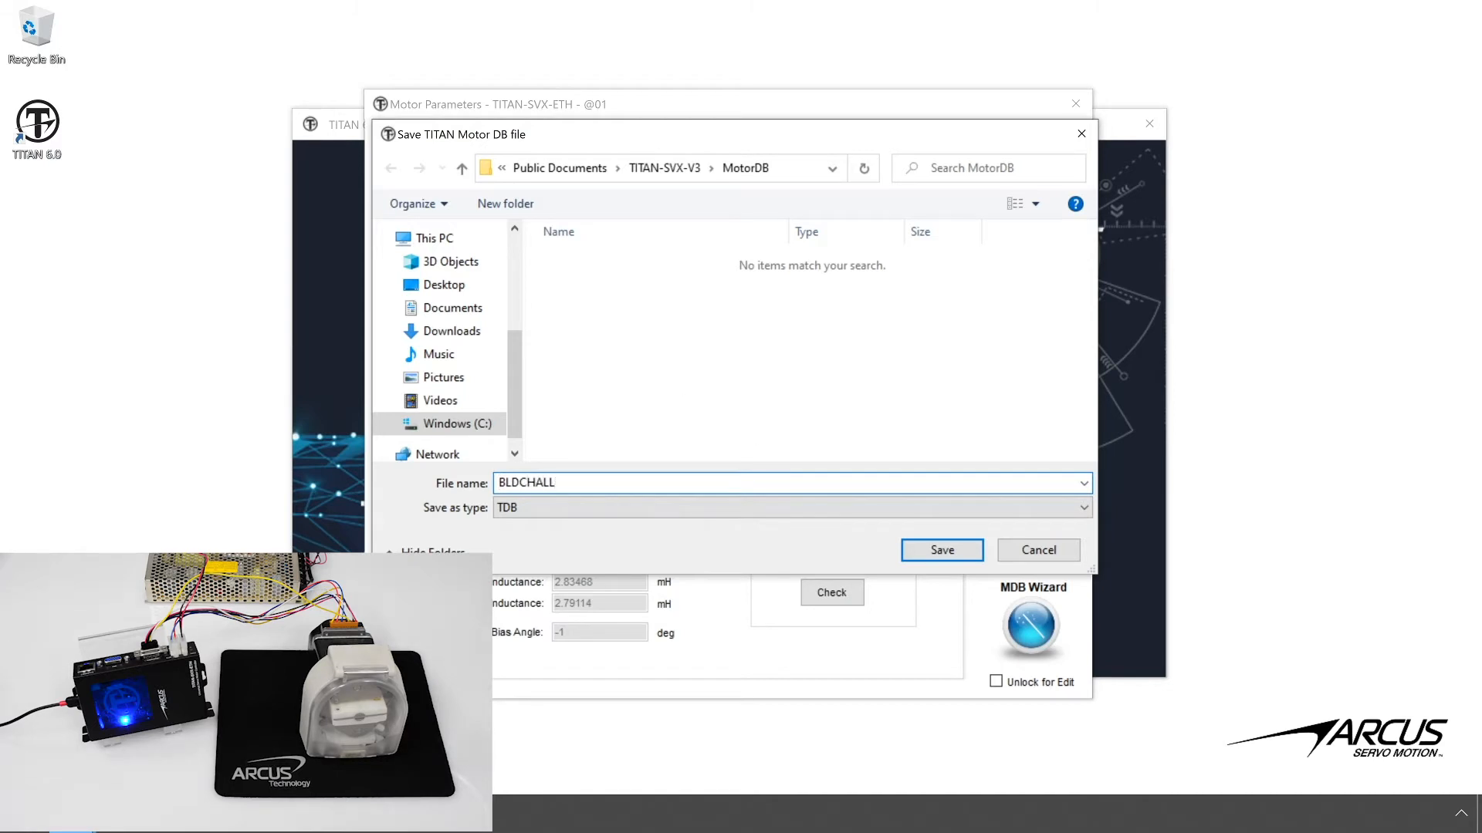
{"action": "left_click", "coordinate": [941, 549]}
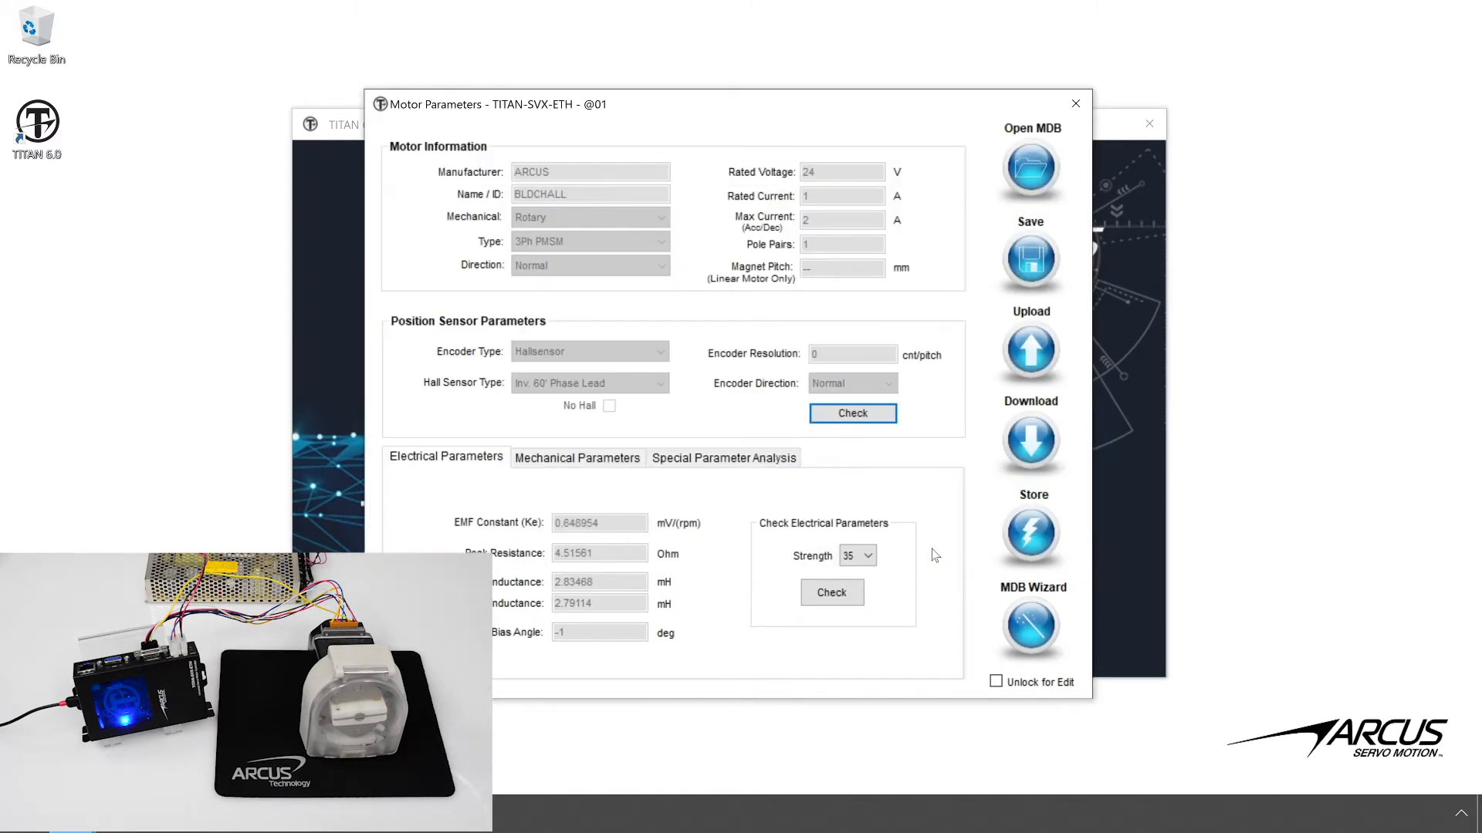
{"action": "left_click", "coordinate": [1076, 102]}
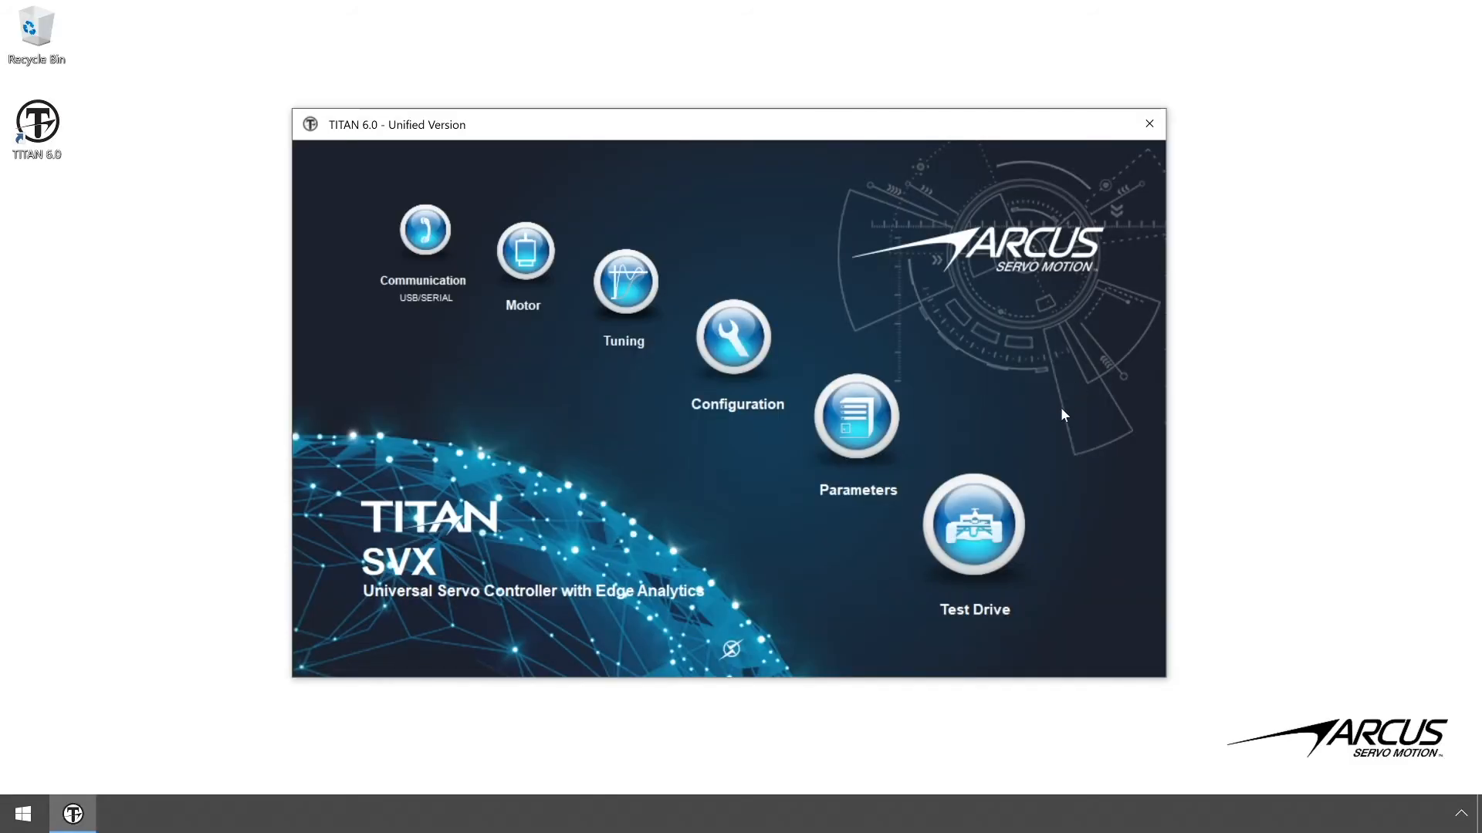
- In Test Drive, enable the servo with SVON and jog the motor forward and reverse
{"action": "left_click", "coordinate": [855, 420]}
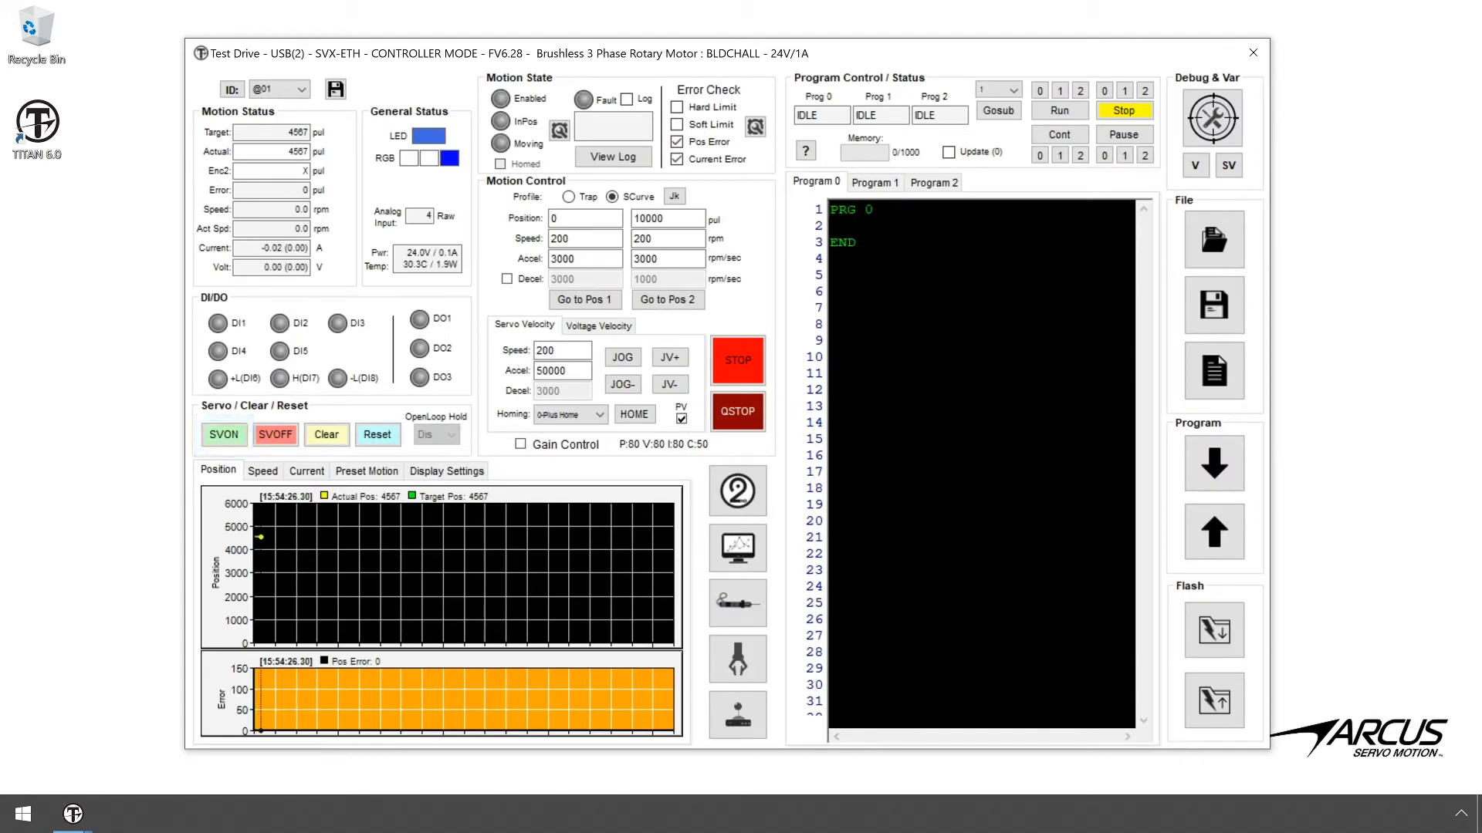
{"action": "left_click", "coordinate": [222, 436]}
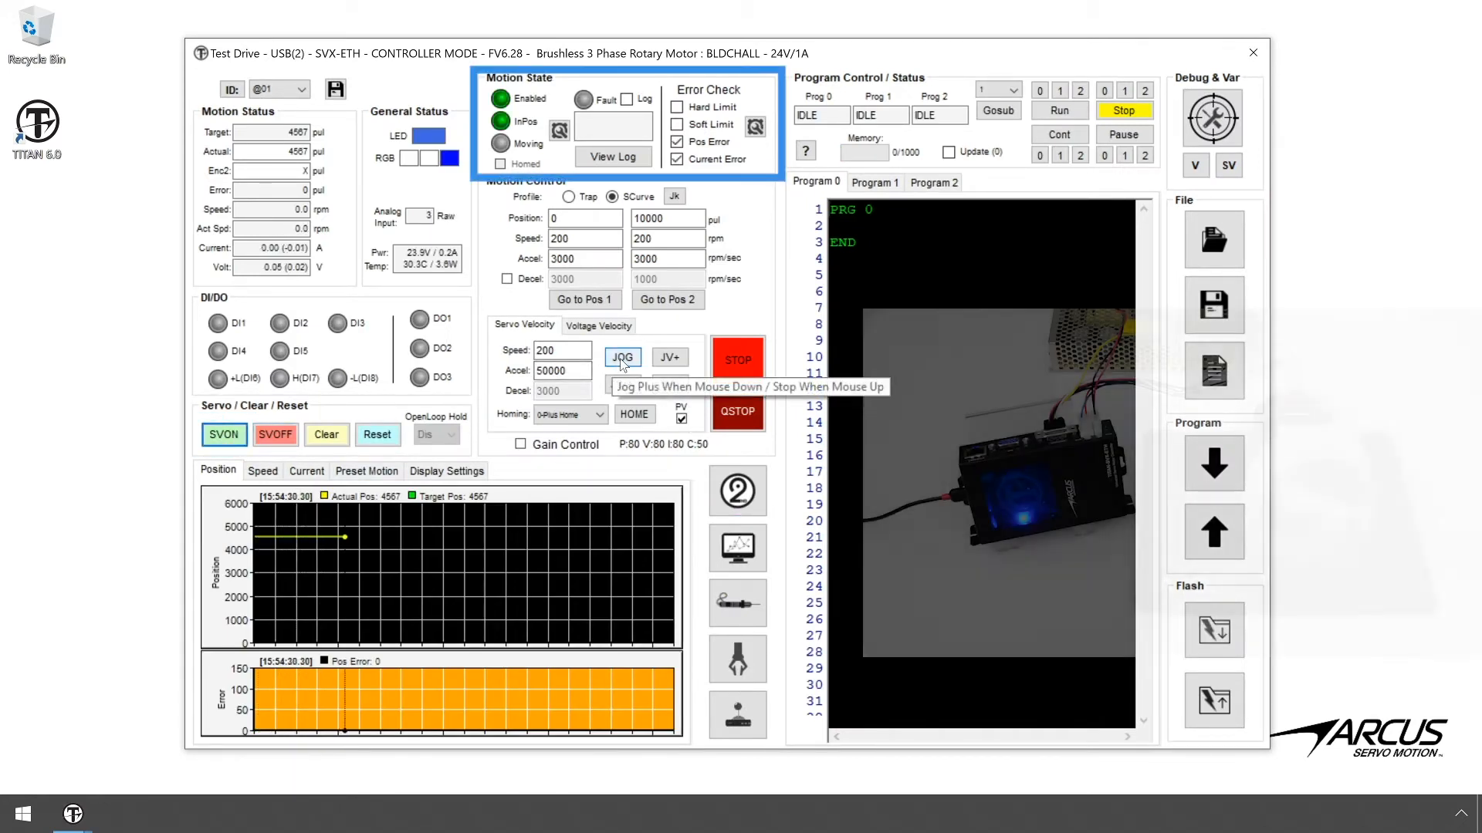
{"action": "left_click", "coordinate": [622, 359]}
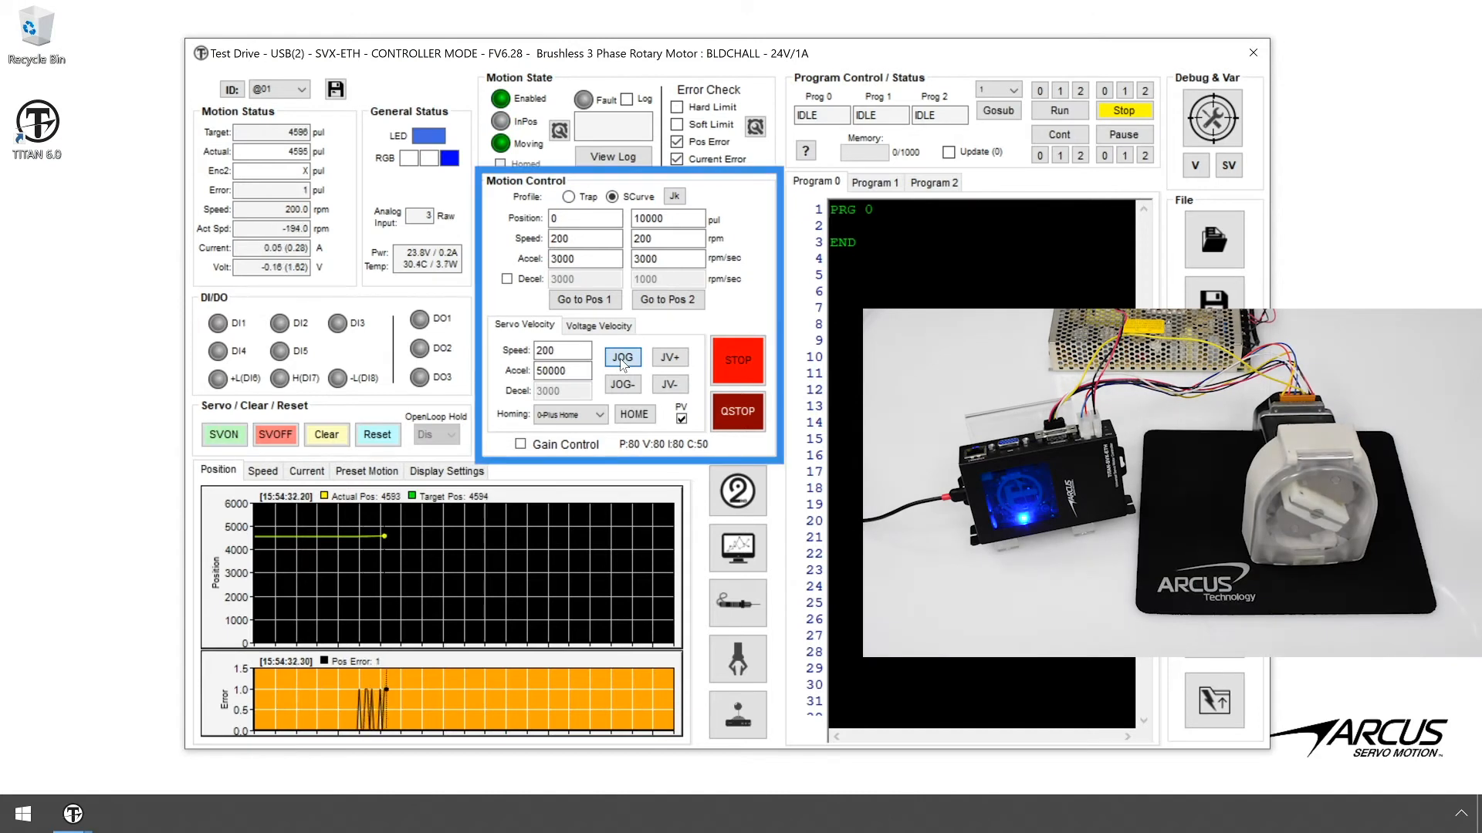
{"action": "left_click", "coordinate": [622, 384]}
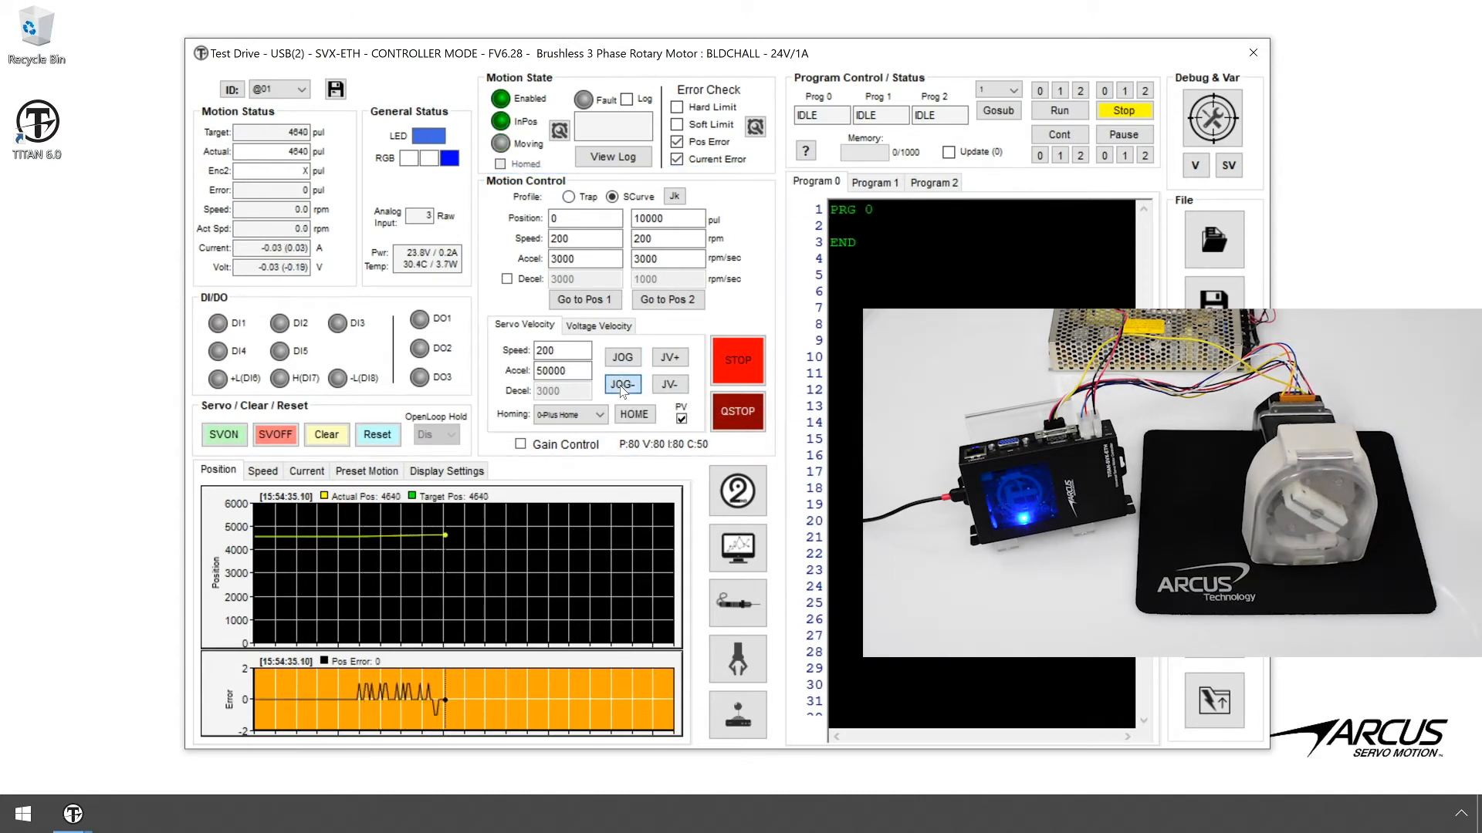
{"action": "left_click", "coordinate": [621, 385]}
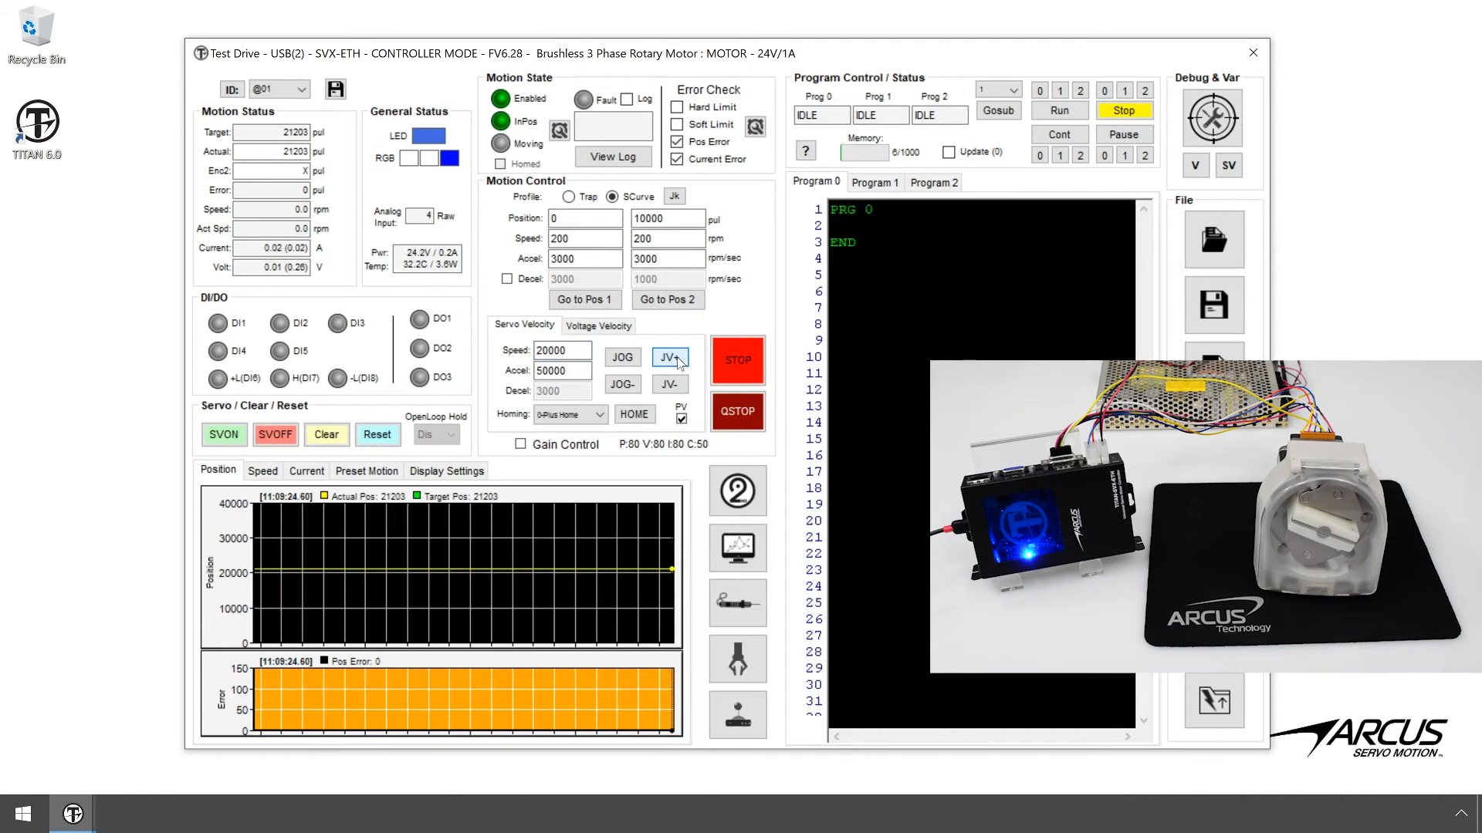
- Run the motor continuously forward at the higher speed, then stop it
{"action": "left_click", "coordinate": [670, 358]}
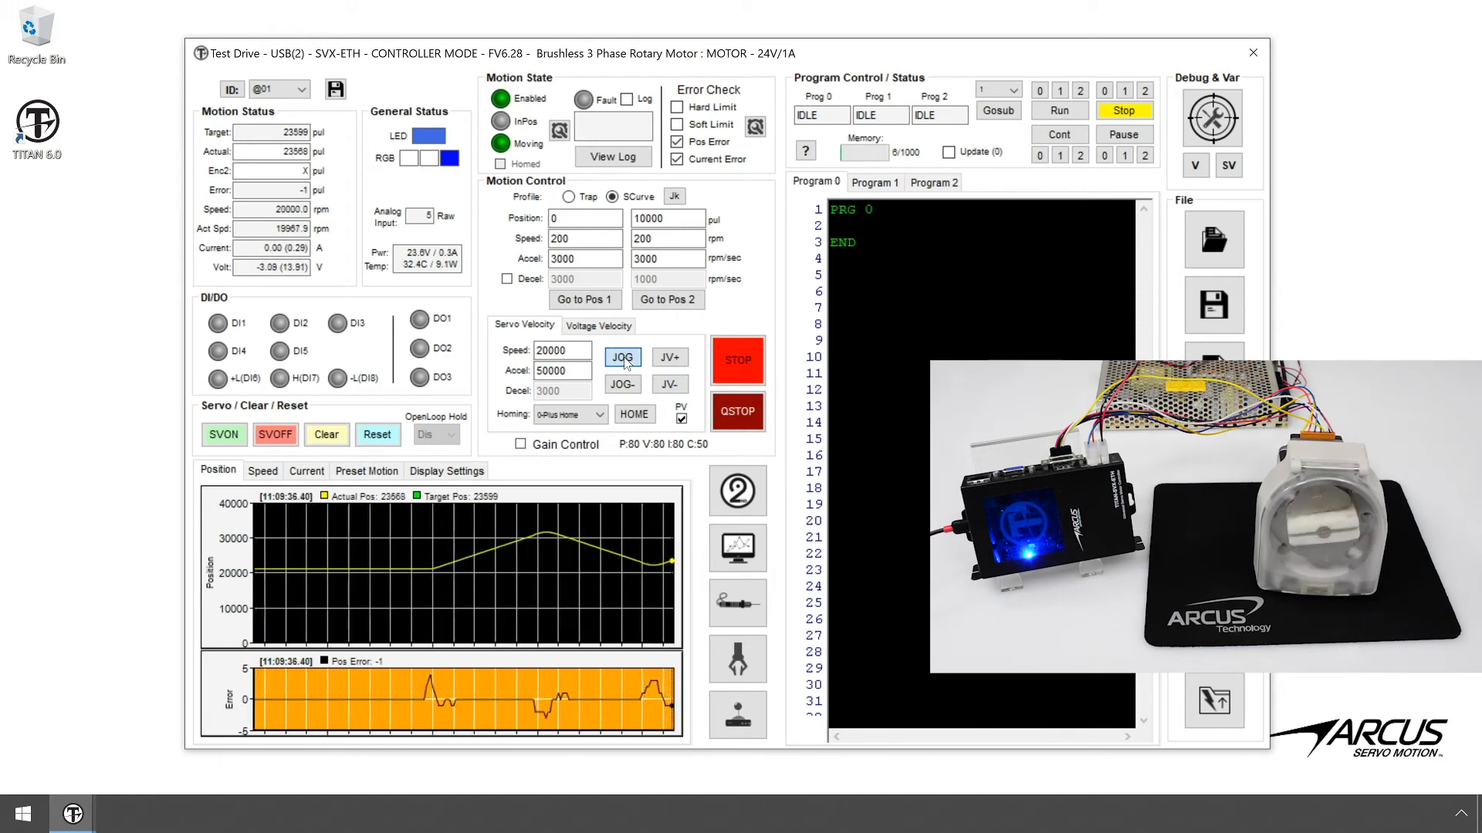
{"action": "left_click", "coordinate": [670, 359]}
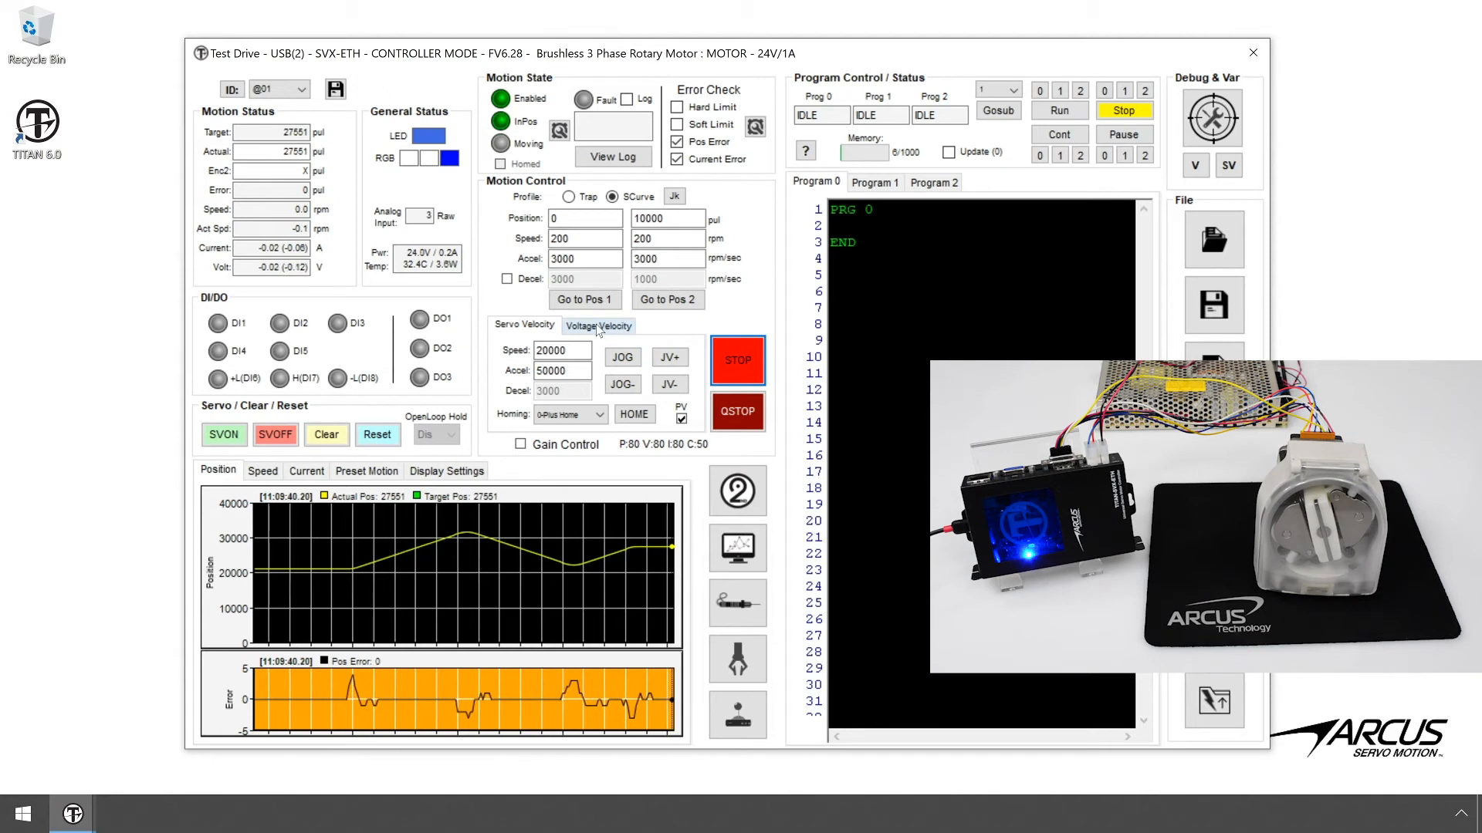
- Enable Voltage Velocity control and drive the motor at several positive and negative target voltages
{"action": "left_click", "coordinate": [599, 326]}
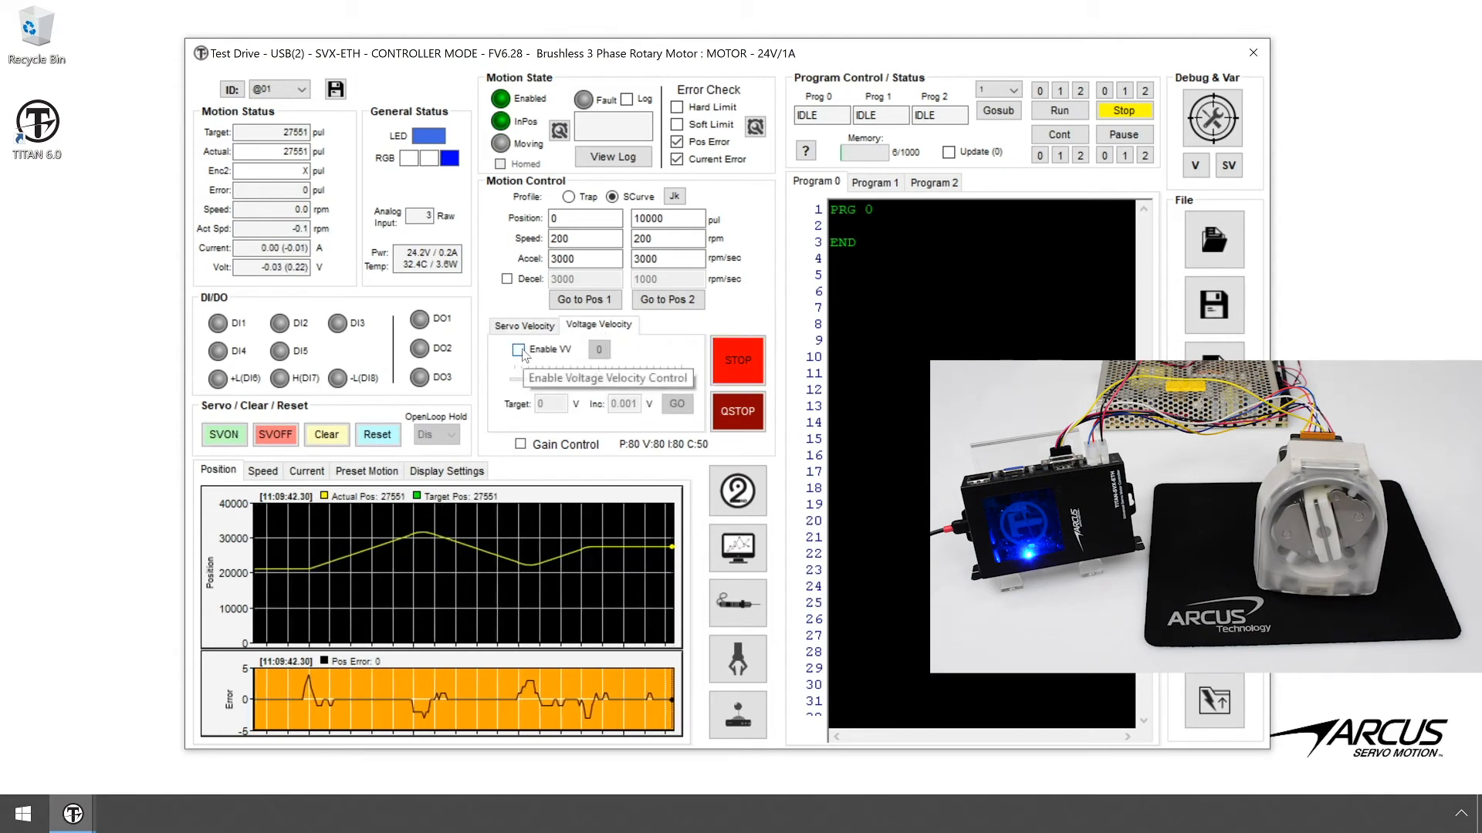
{"action": "left_click", "coordinate": [518, 349]}
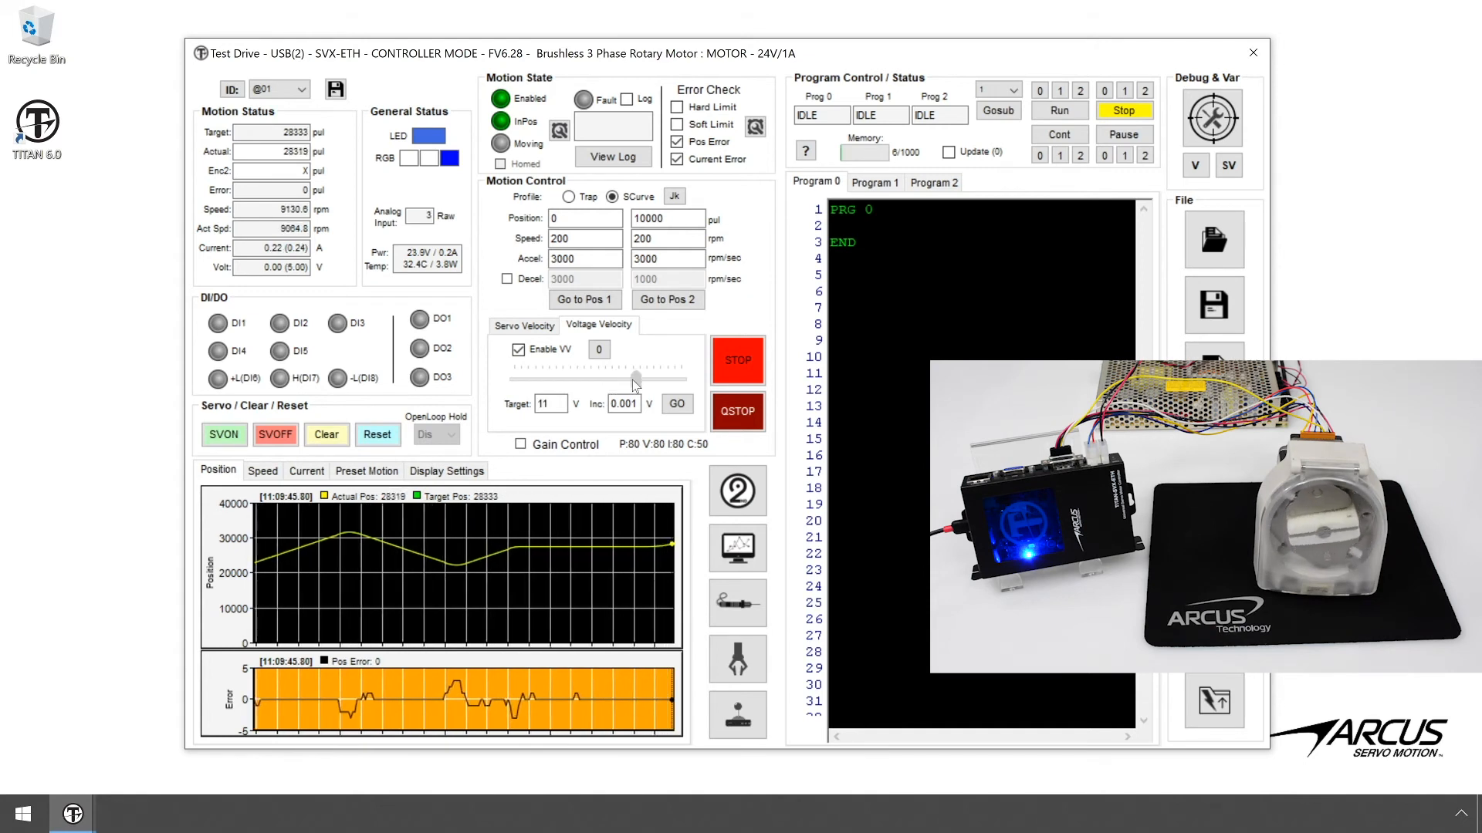
{"action": "left_click_drag", "start_coordinate": [633, 378], "coordinate": [658, 378]}
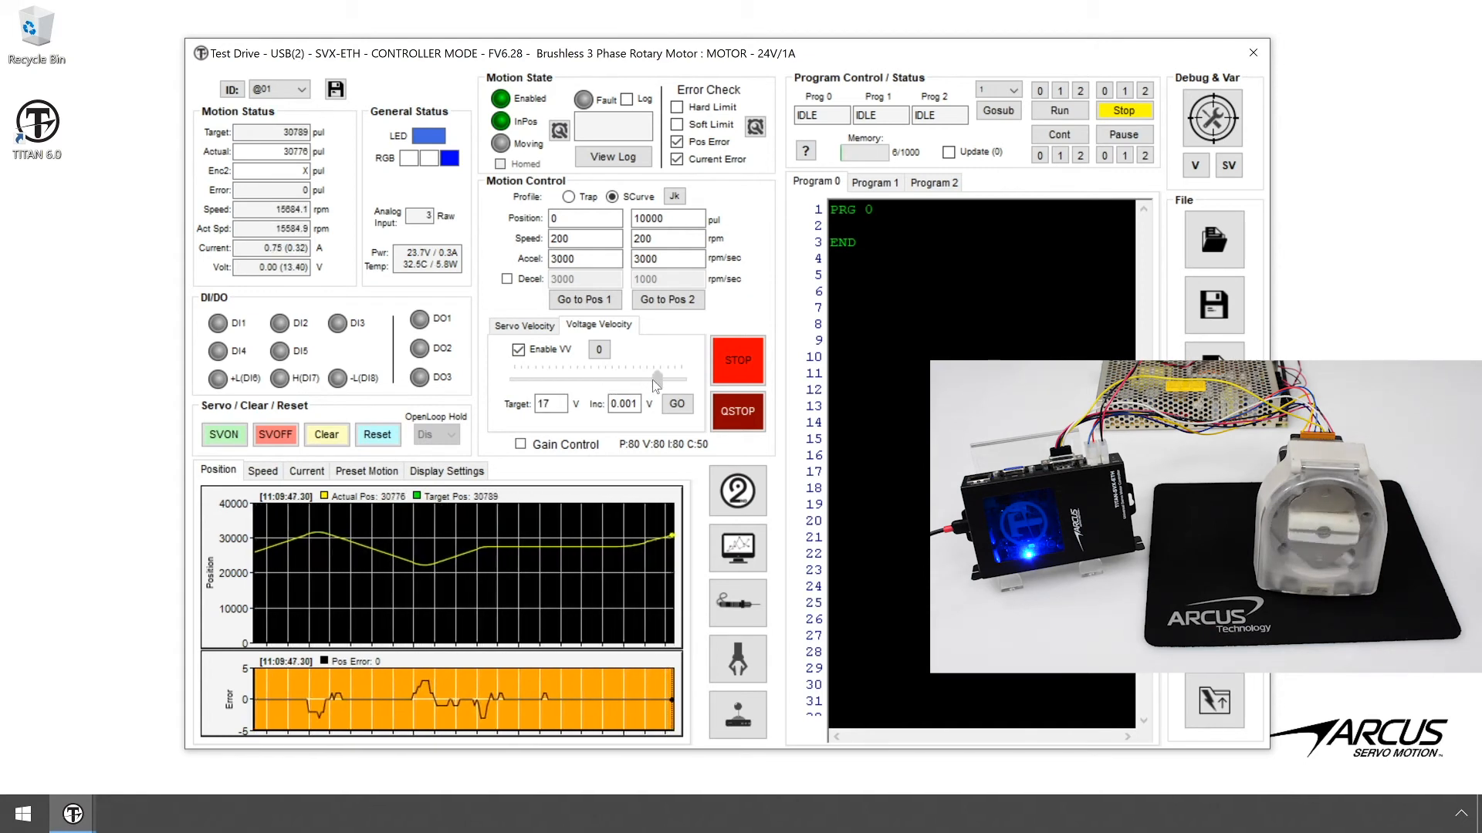
{"action": "left_click_drag", "start_coordinate": [657, 382], "coordinate": [681, 381]}
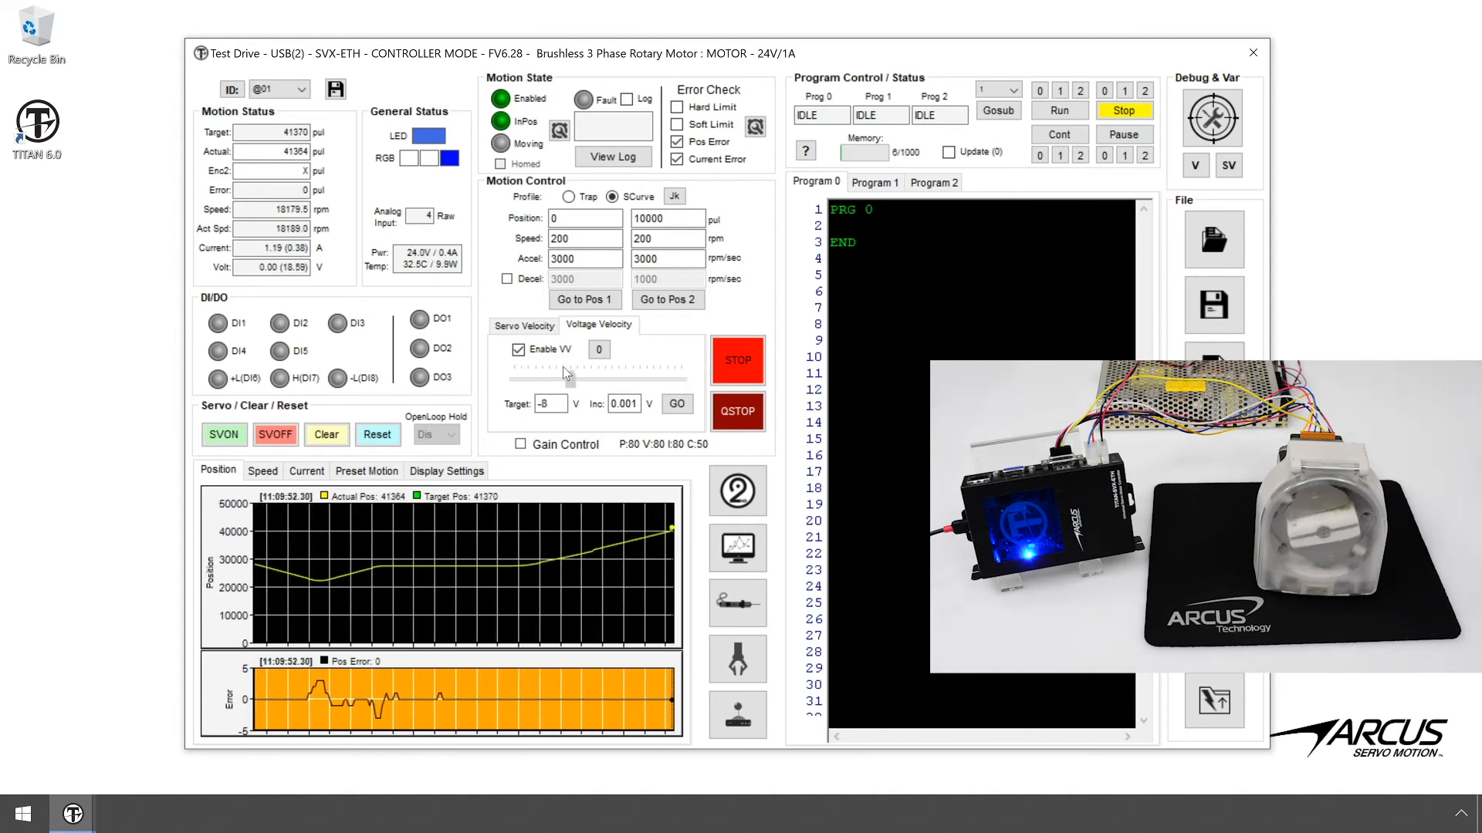
{"action": "left_click_drag", "start_coordinate": [525, 368], "coordinate": [511, 367]}
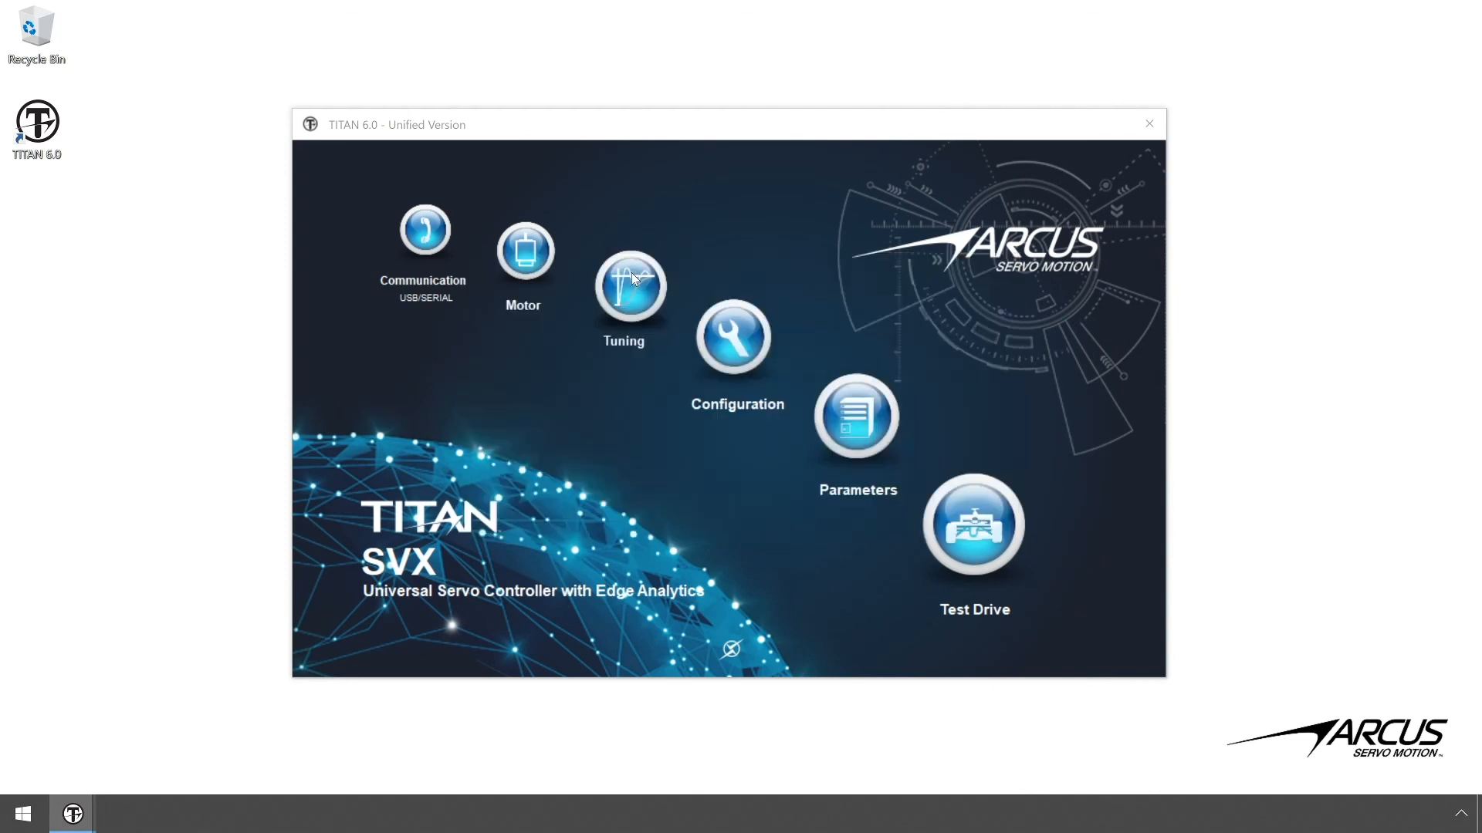
- Launch Optimal Performance Tuning showing the detected system mechanical parameters
{"action": "left_click", "coordinate": [630, 287]}
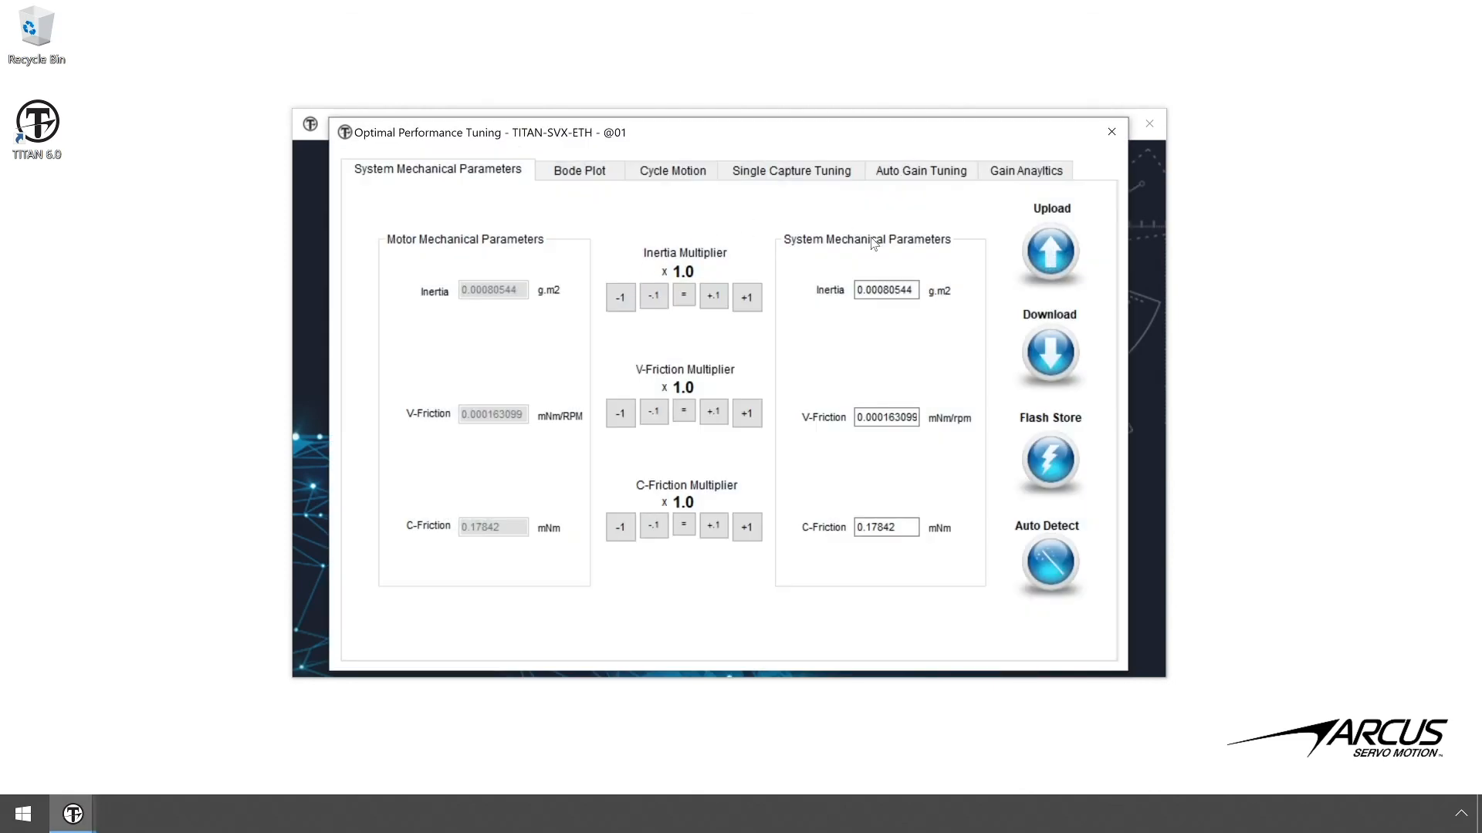
{"action": "mouse_move", "coordinate": [879, 233]}
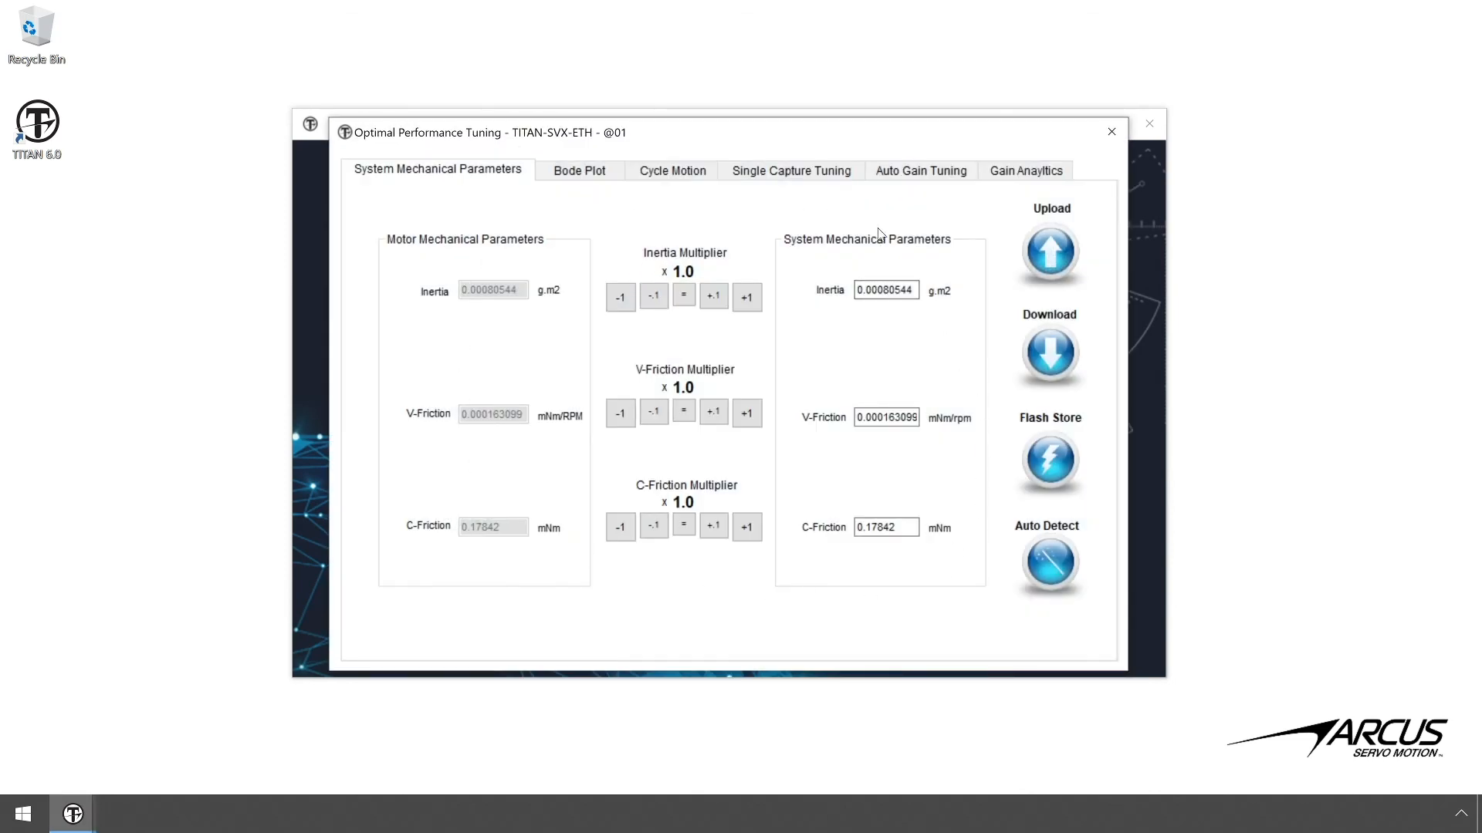